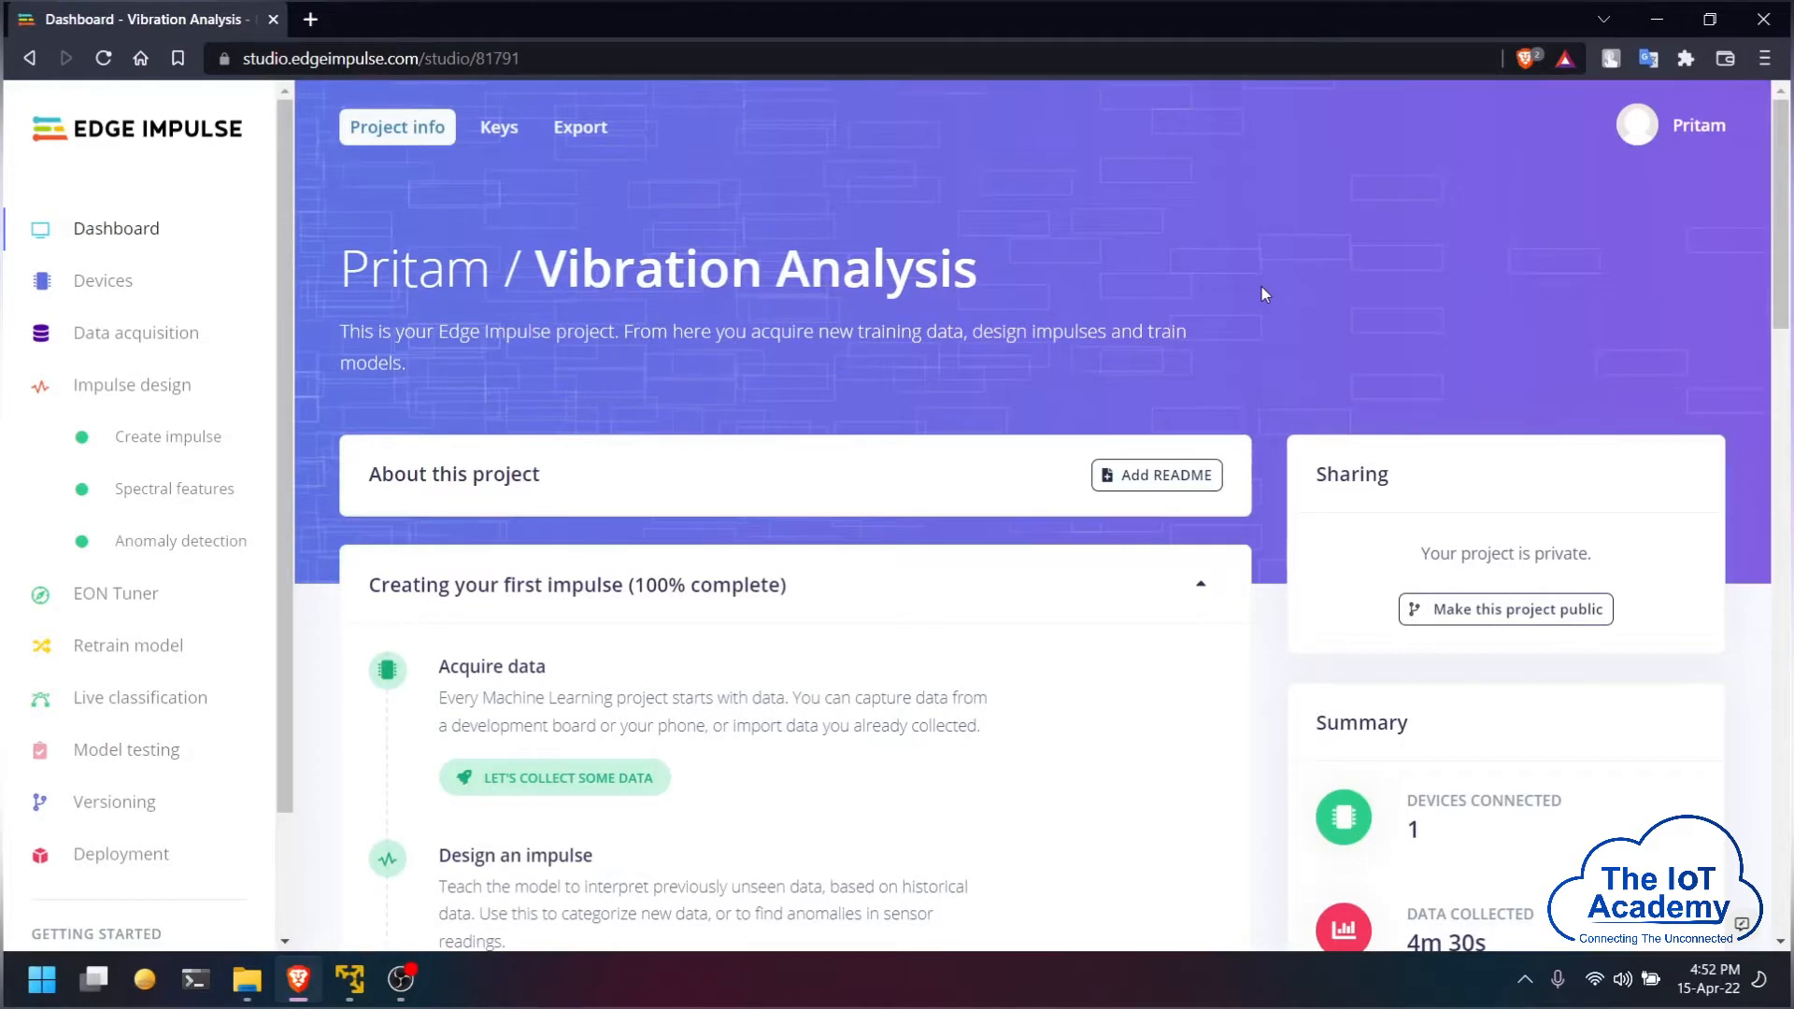
Step: Show the Vibration Analysis project's devices, with the IoT Development Board connected
click(103, 280)
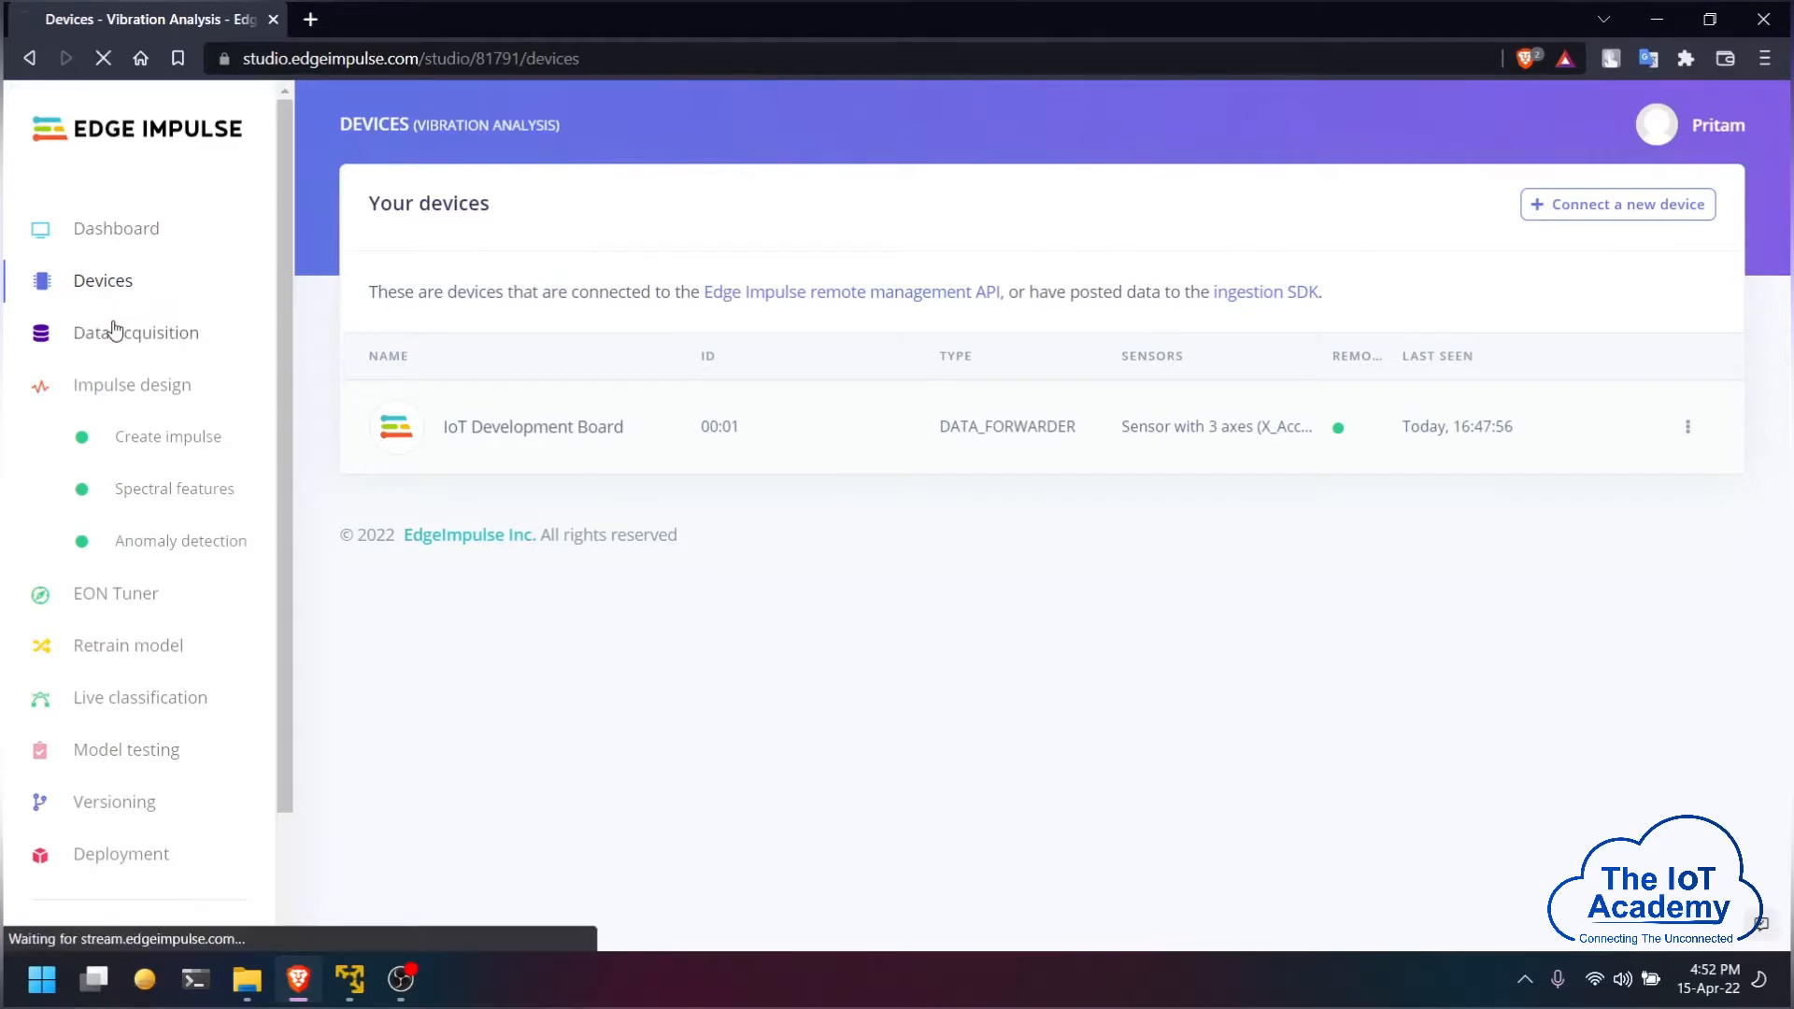
Step: Record a 10-second Anomaly training sample from the IoT Development Board in Data acquisition
click(134, 332)
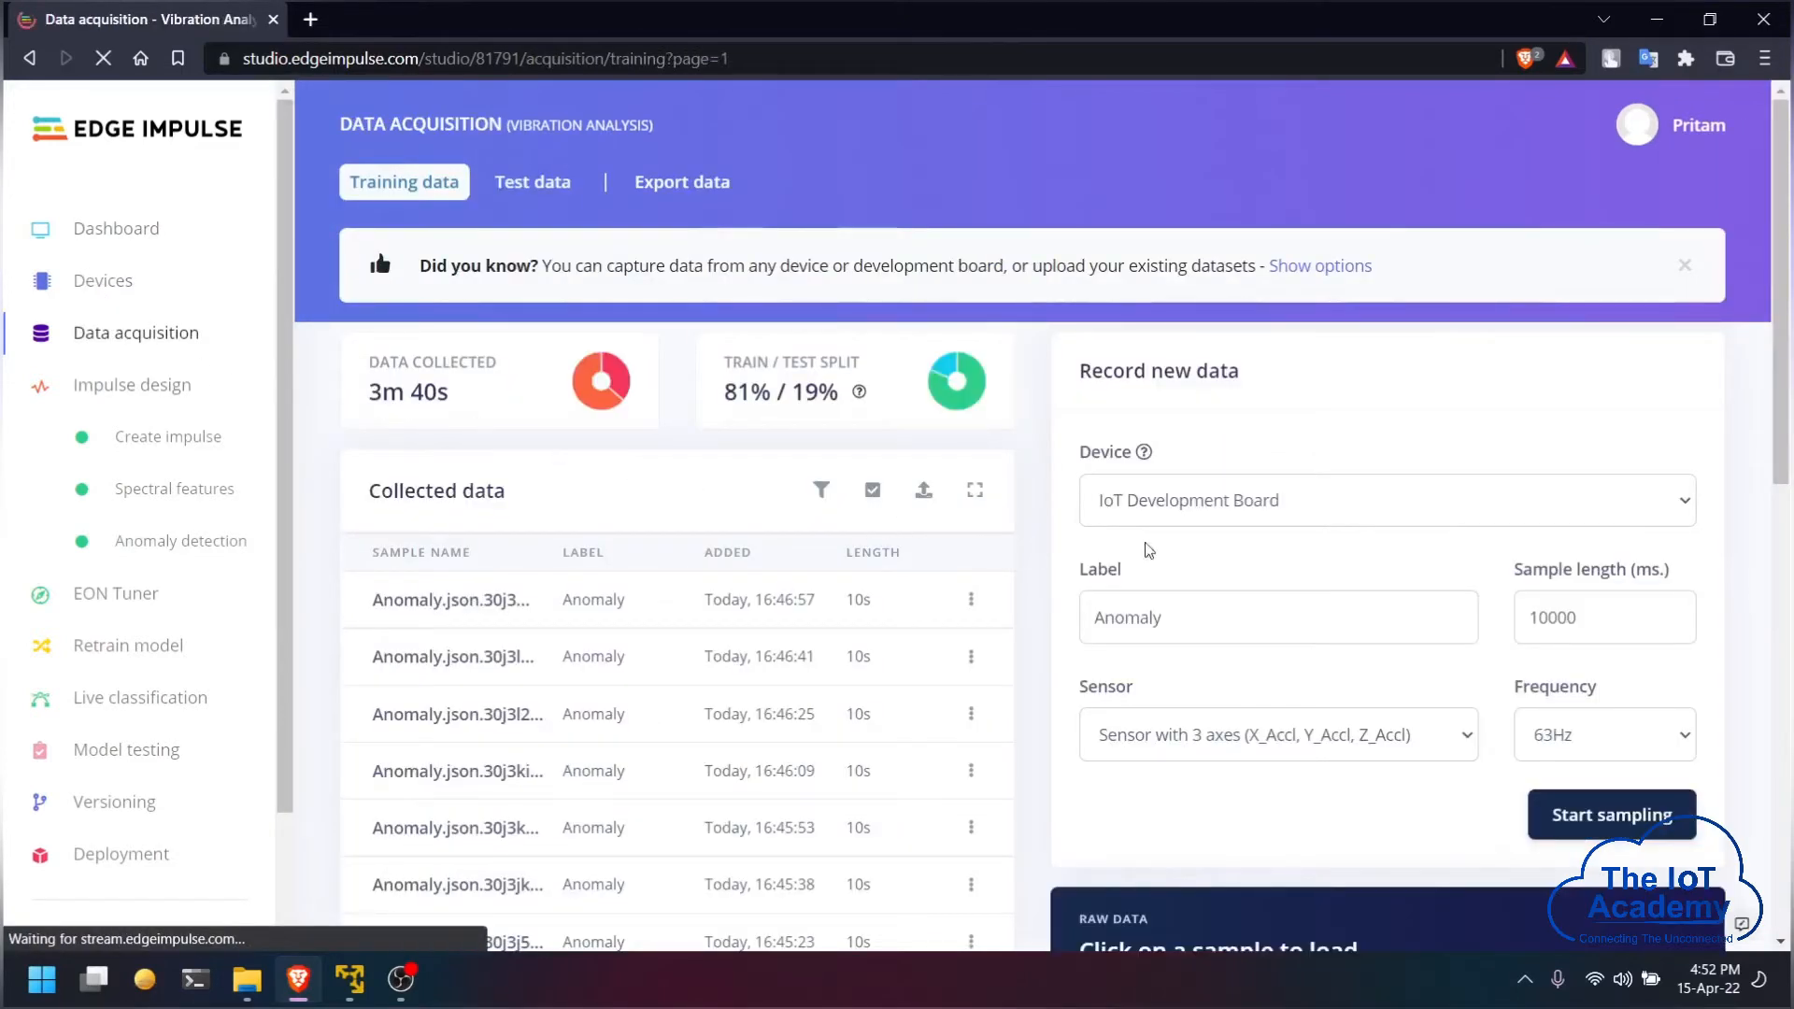
click(1277, 617)
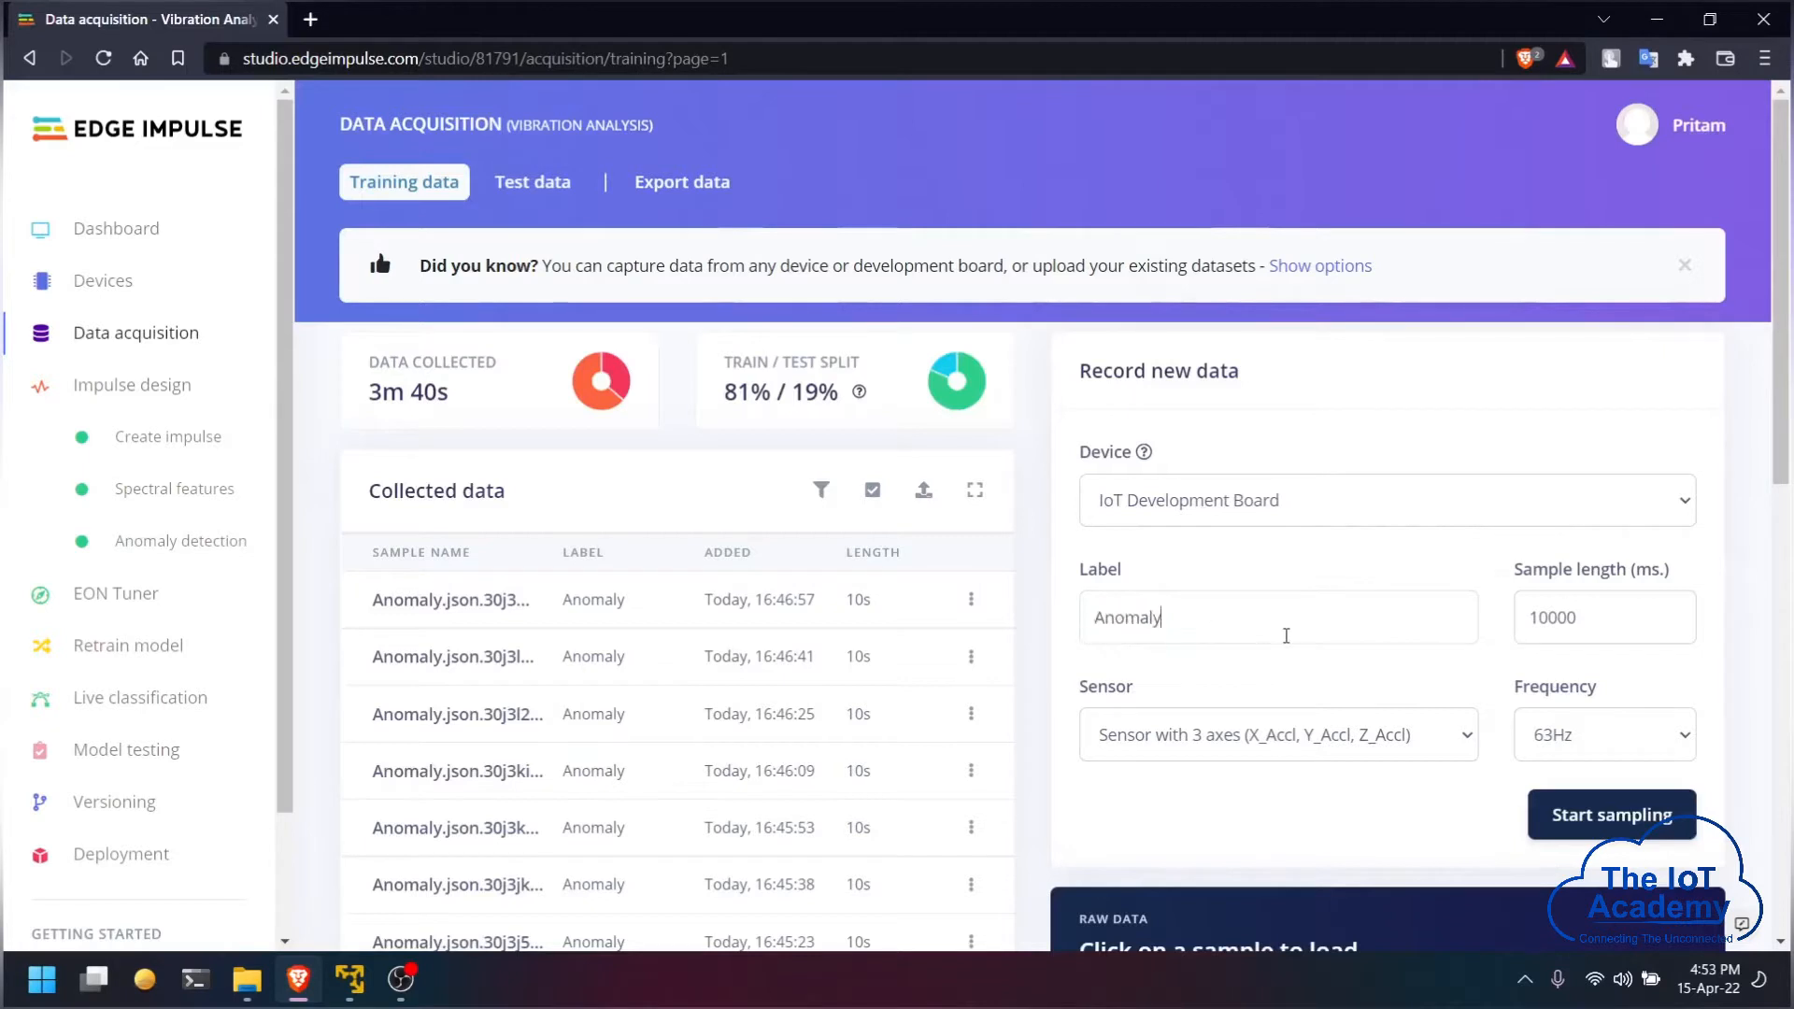
click(1611, 815)
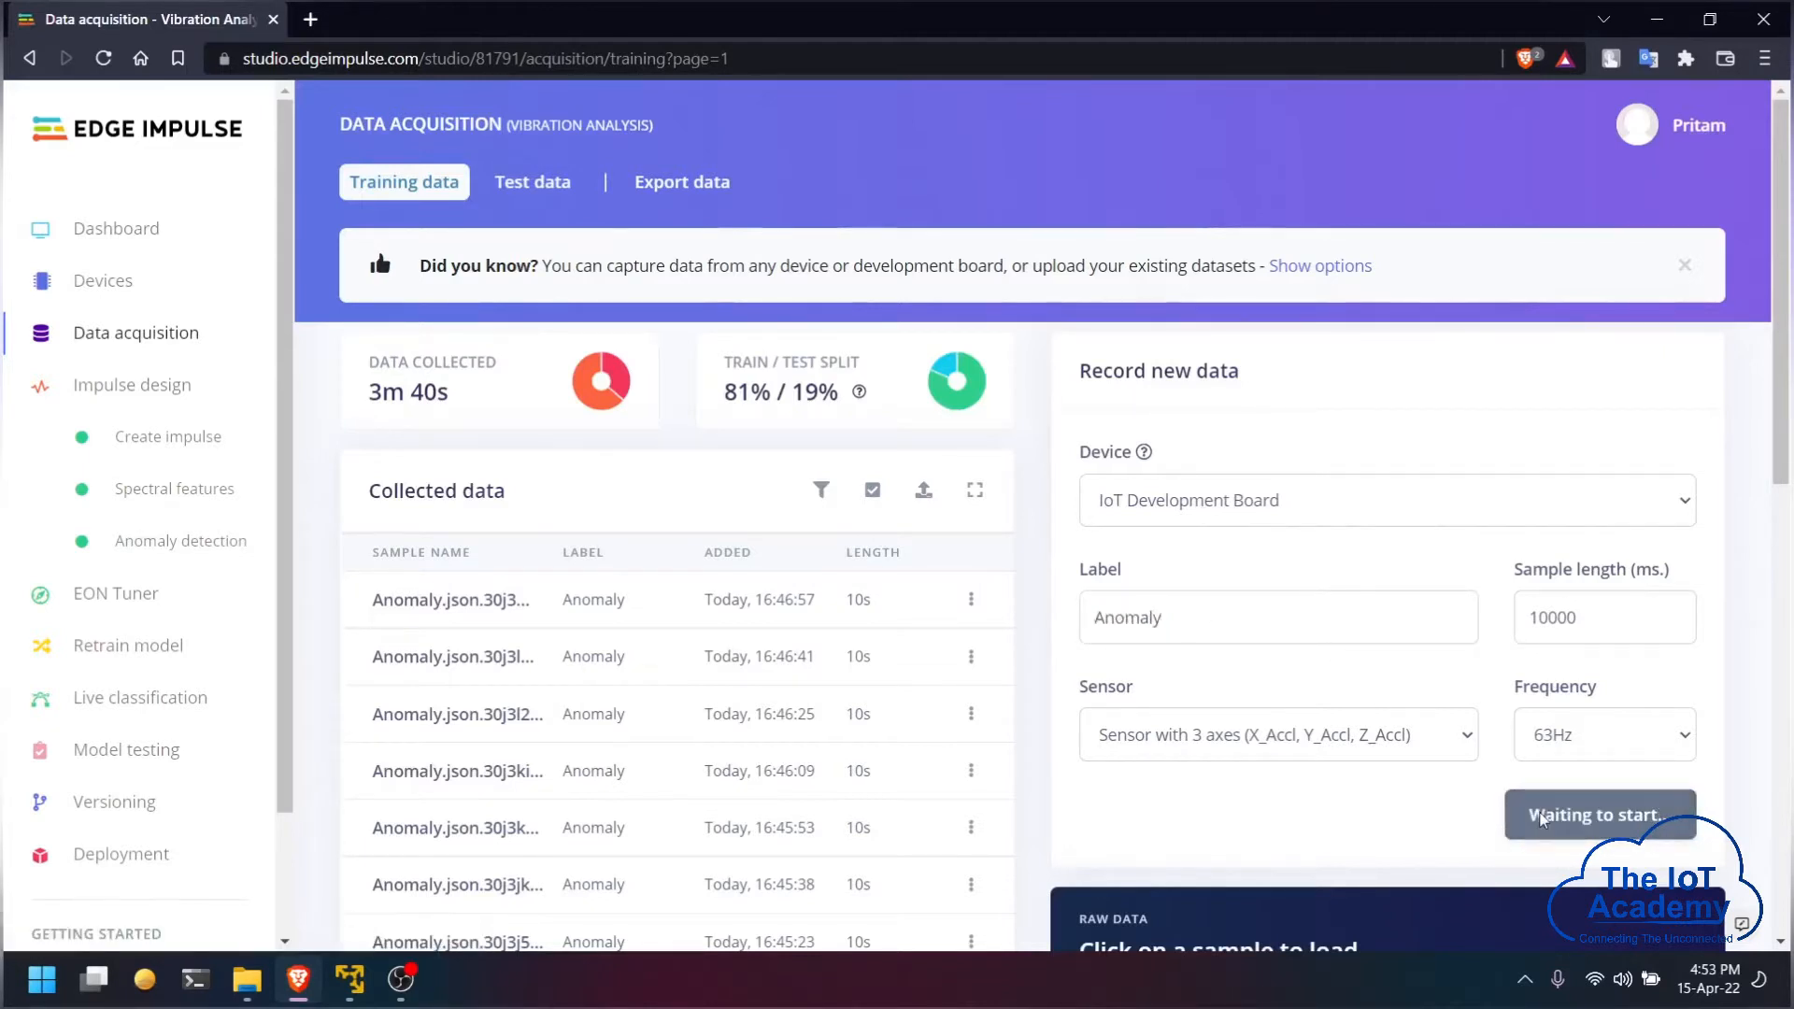
click(1594, 815)
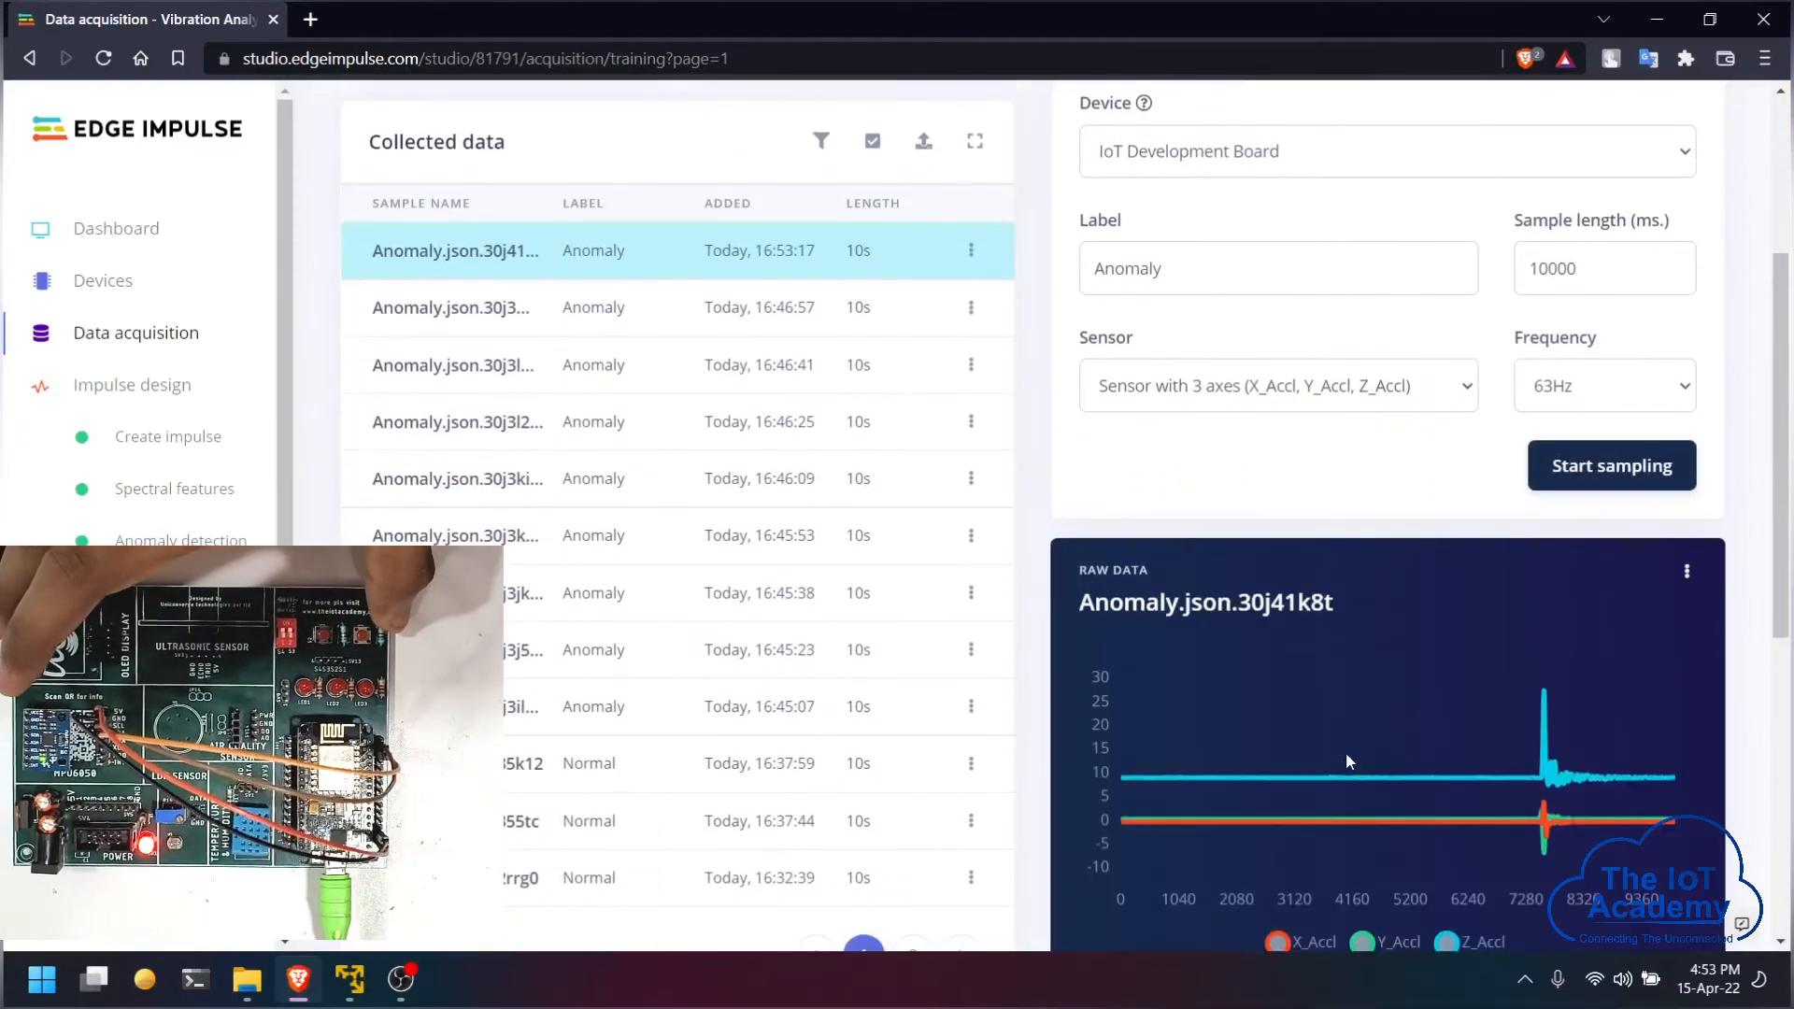
scroll(down, 3)
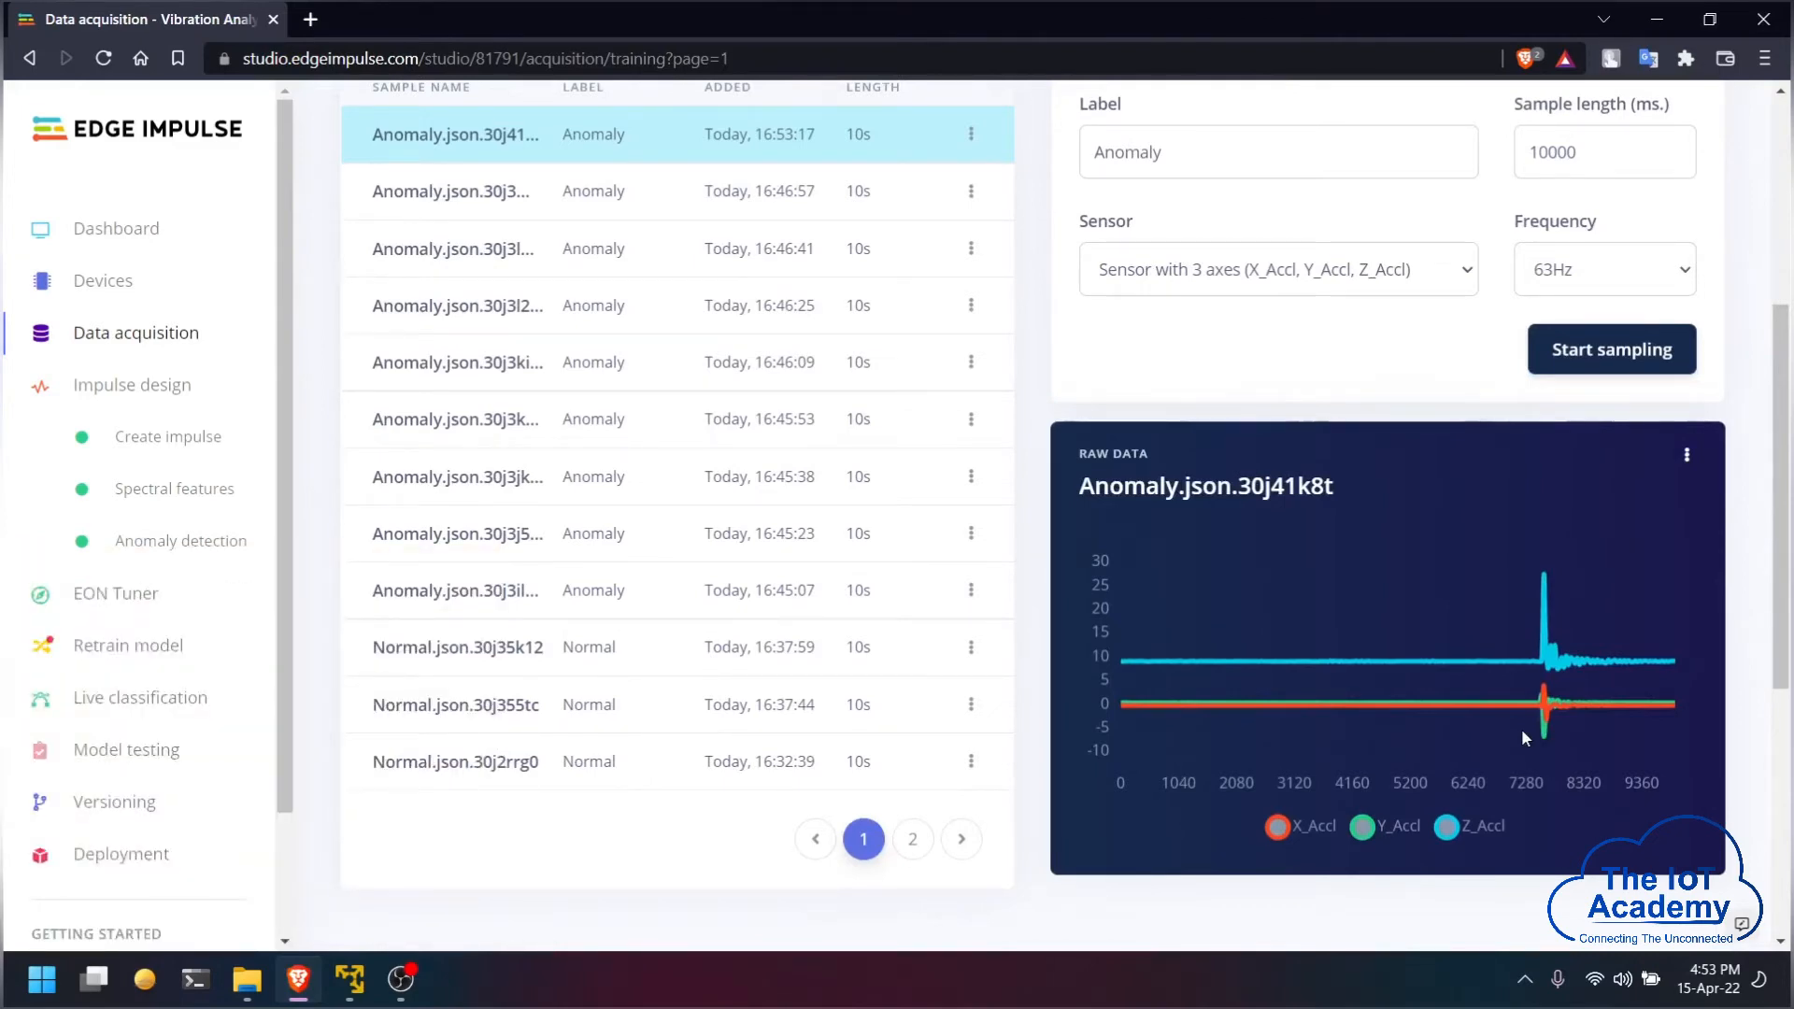
mouse_move(1410, 617)
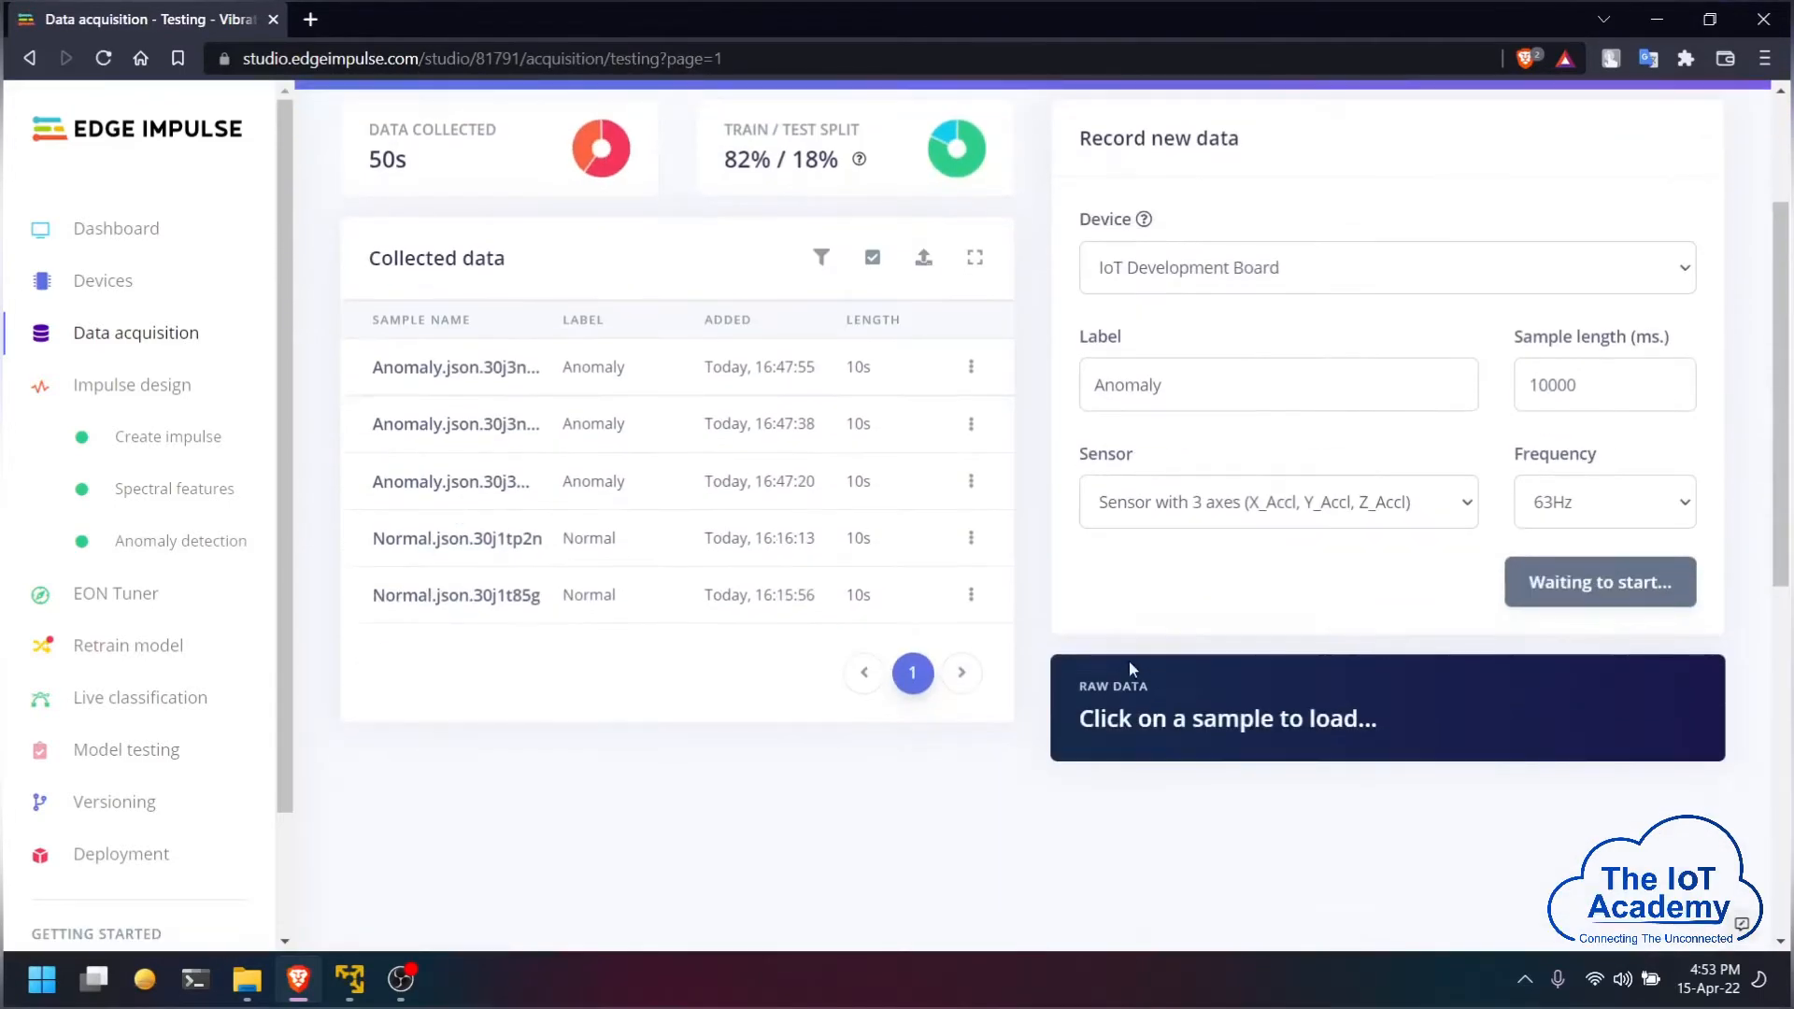
Step: Capture a 10-second Anomaly test sample and view its vibration trace
click(1599, 581)
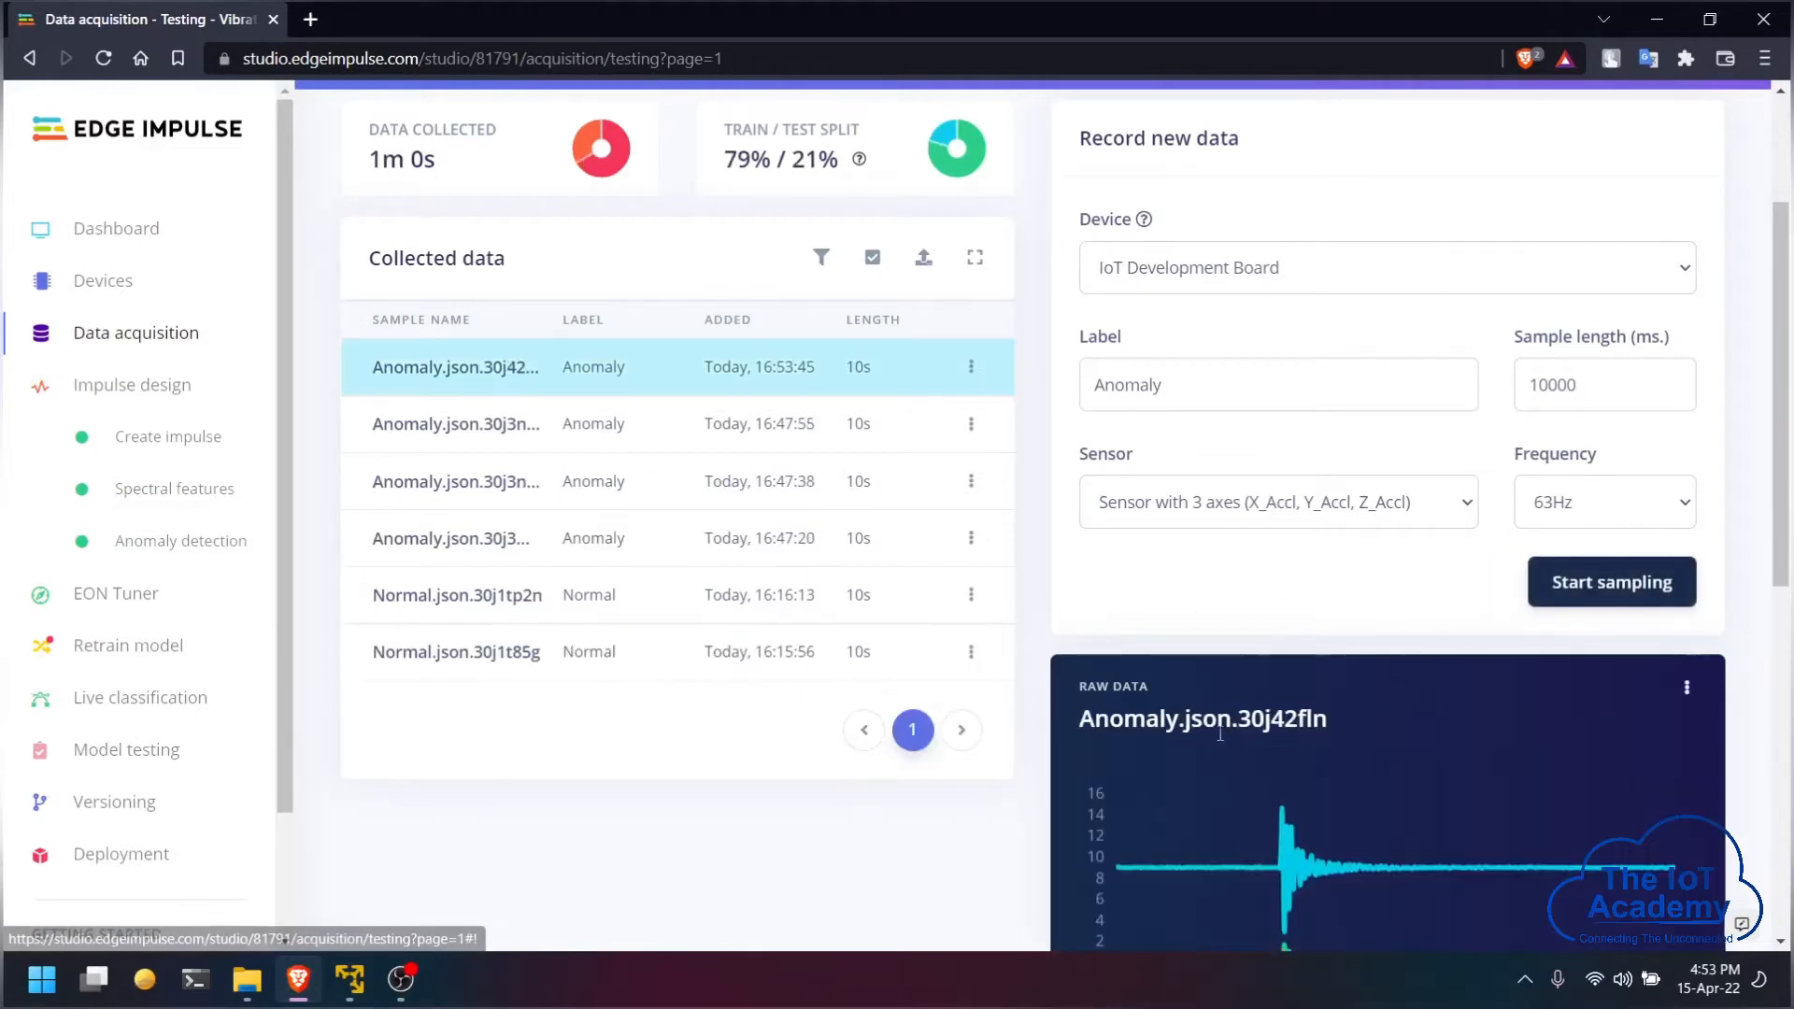
scroll(down, 3)
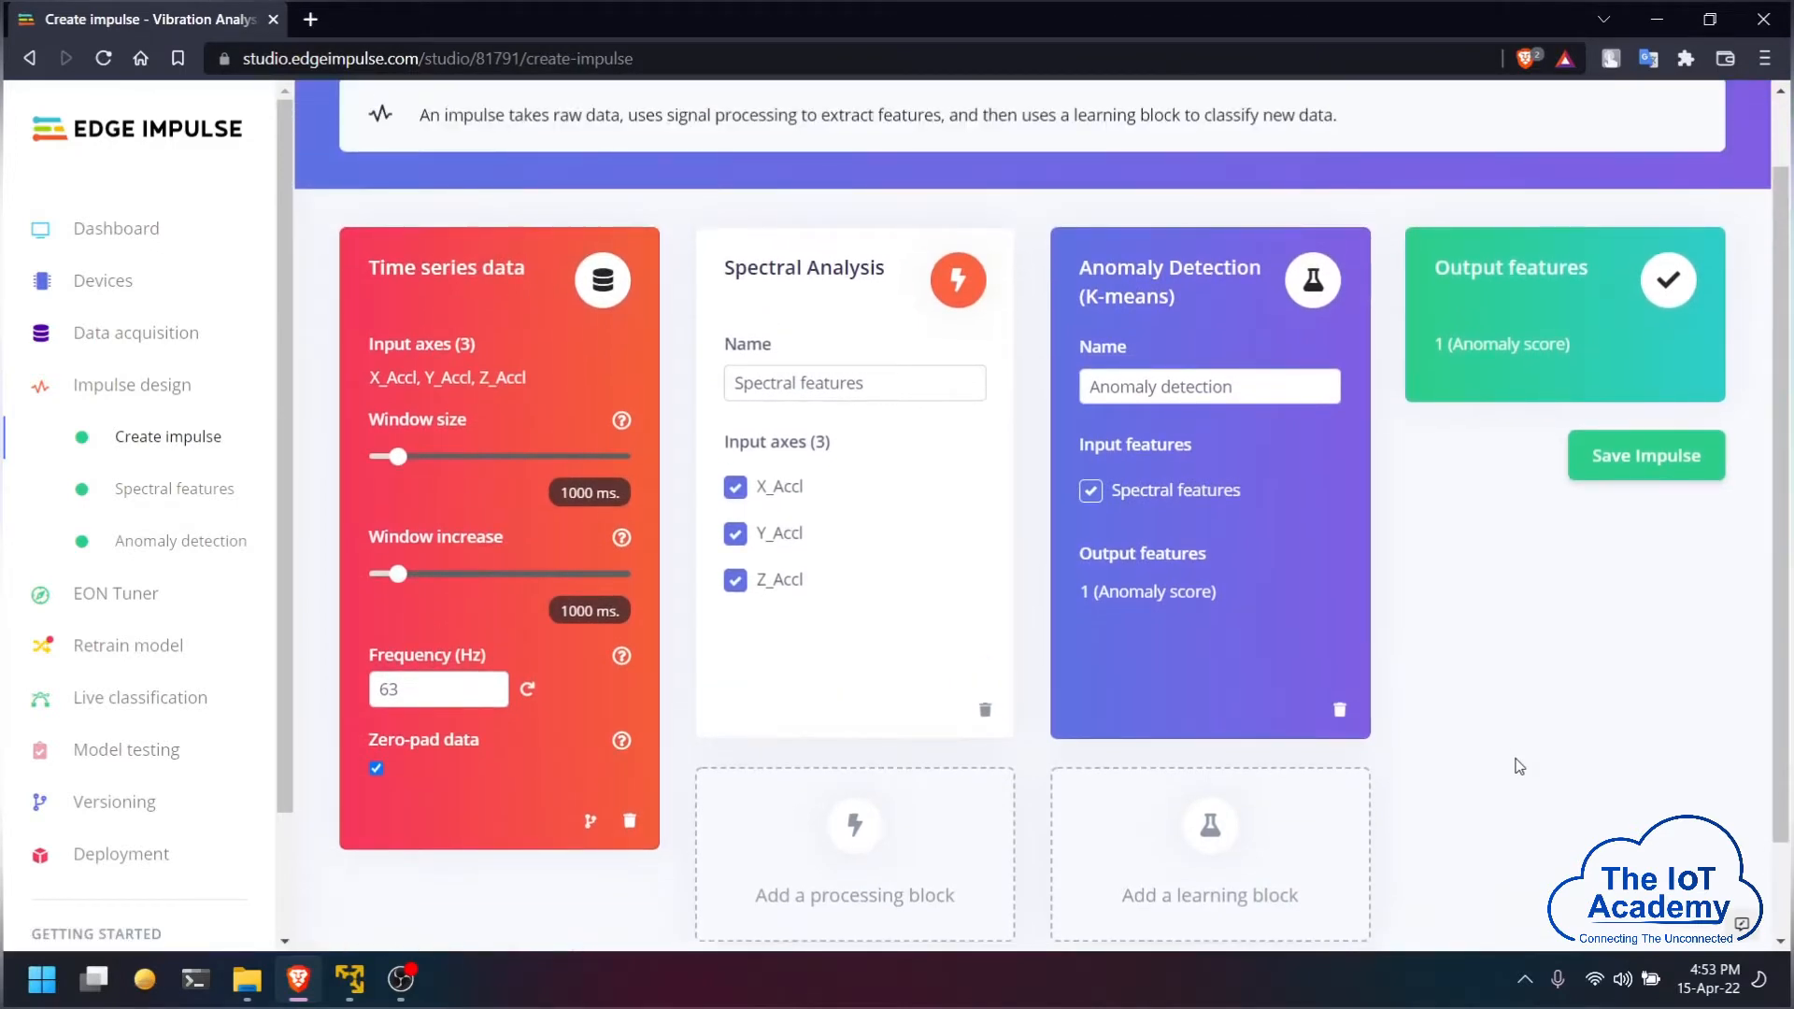
mouse_move(1488, 704)
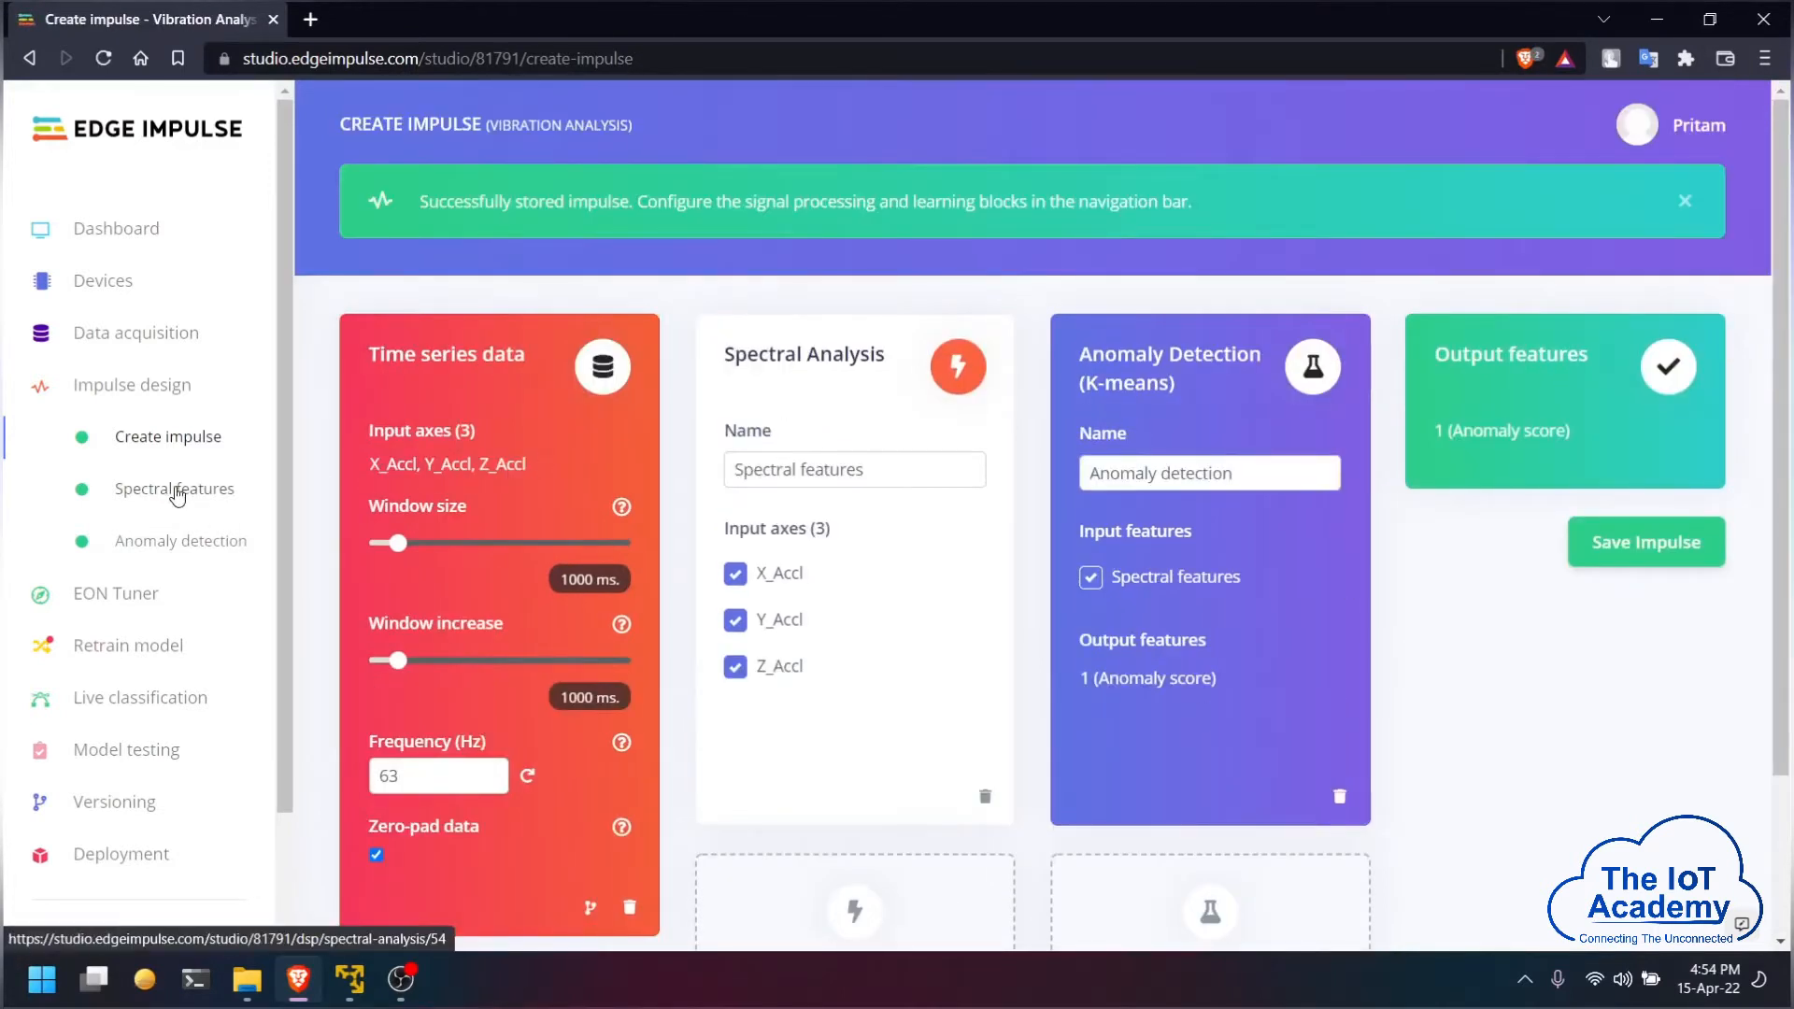
Step: Open the Spectral features block of the saved spectral analysis plus K-means impulse
click(173, 488)
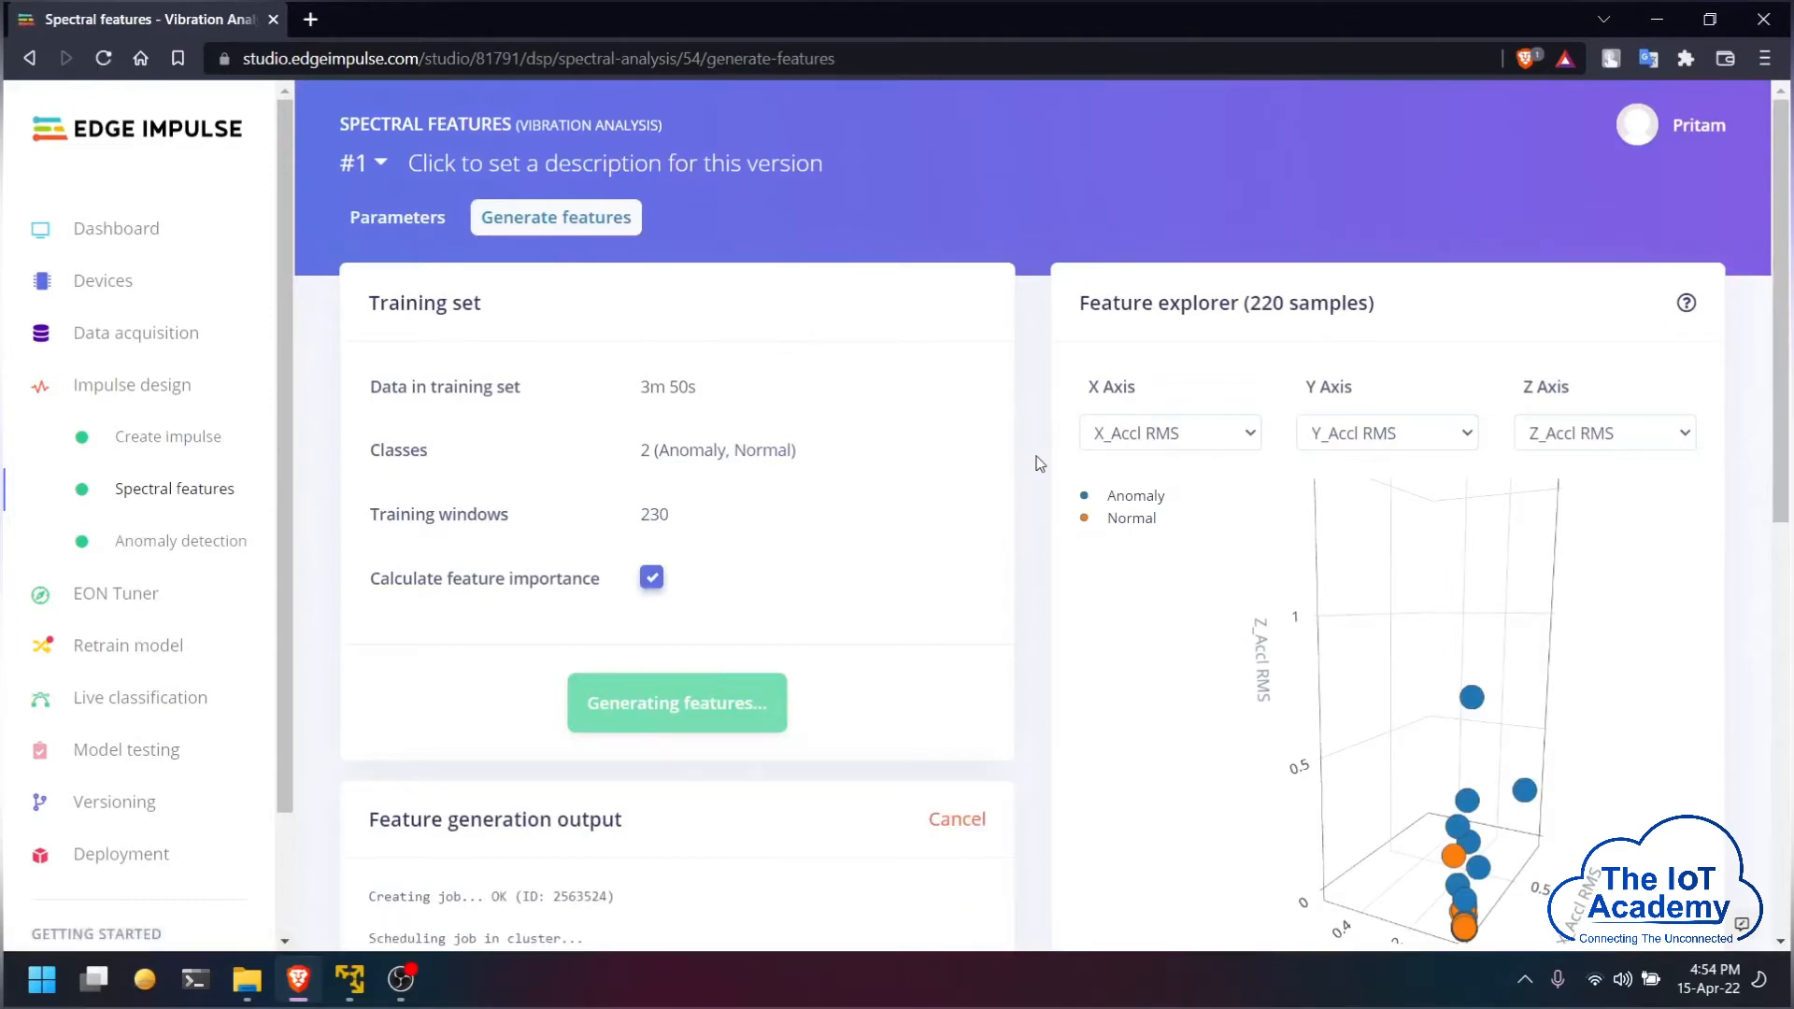
mouse_move(1055, 453)
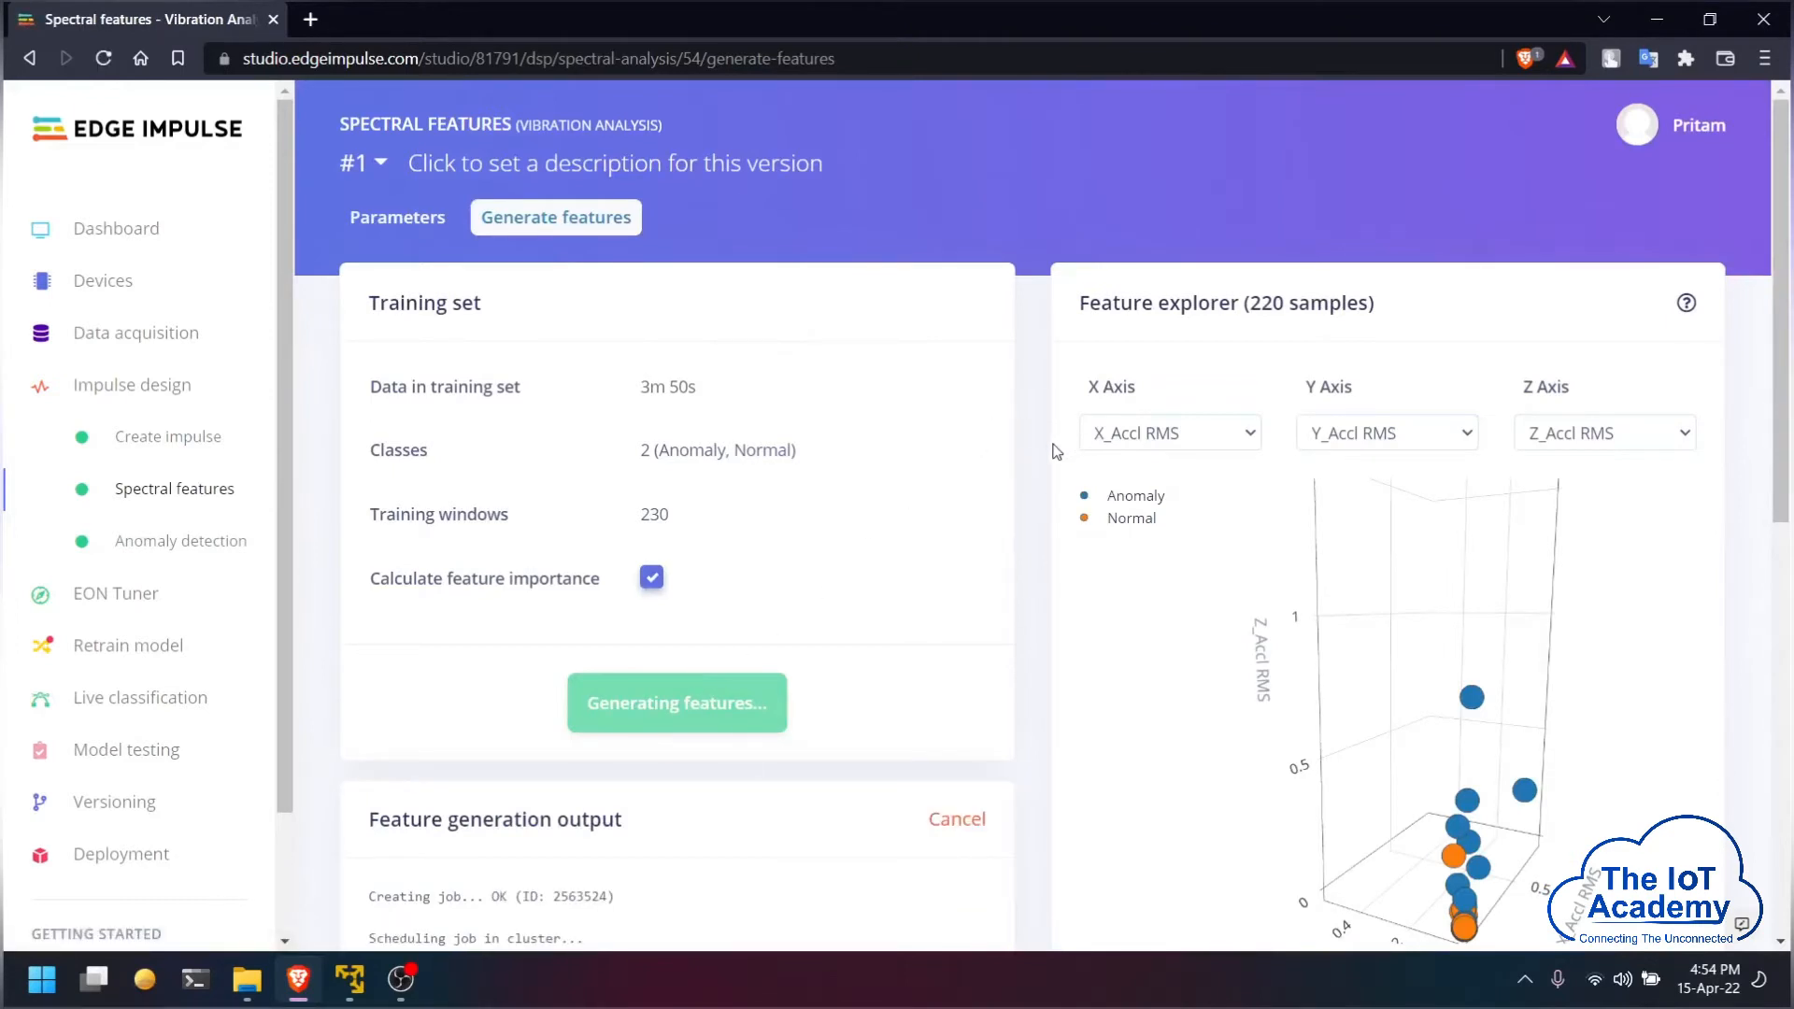
Step: Review the generated spectral feature importance rankings, then go to Anomaly detection settings
scroll(down, 3)
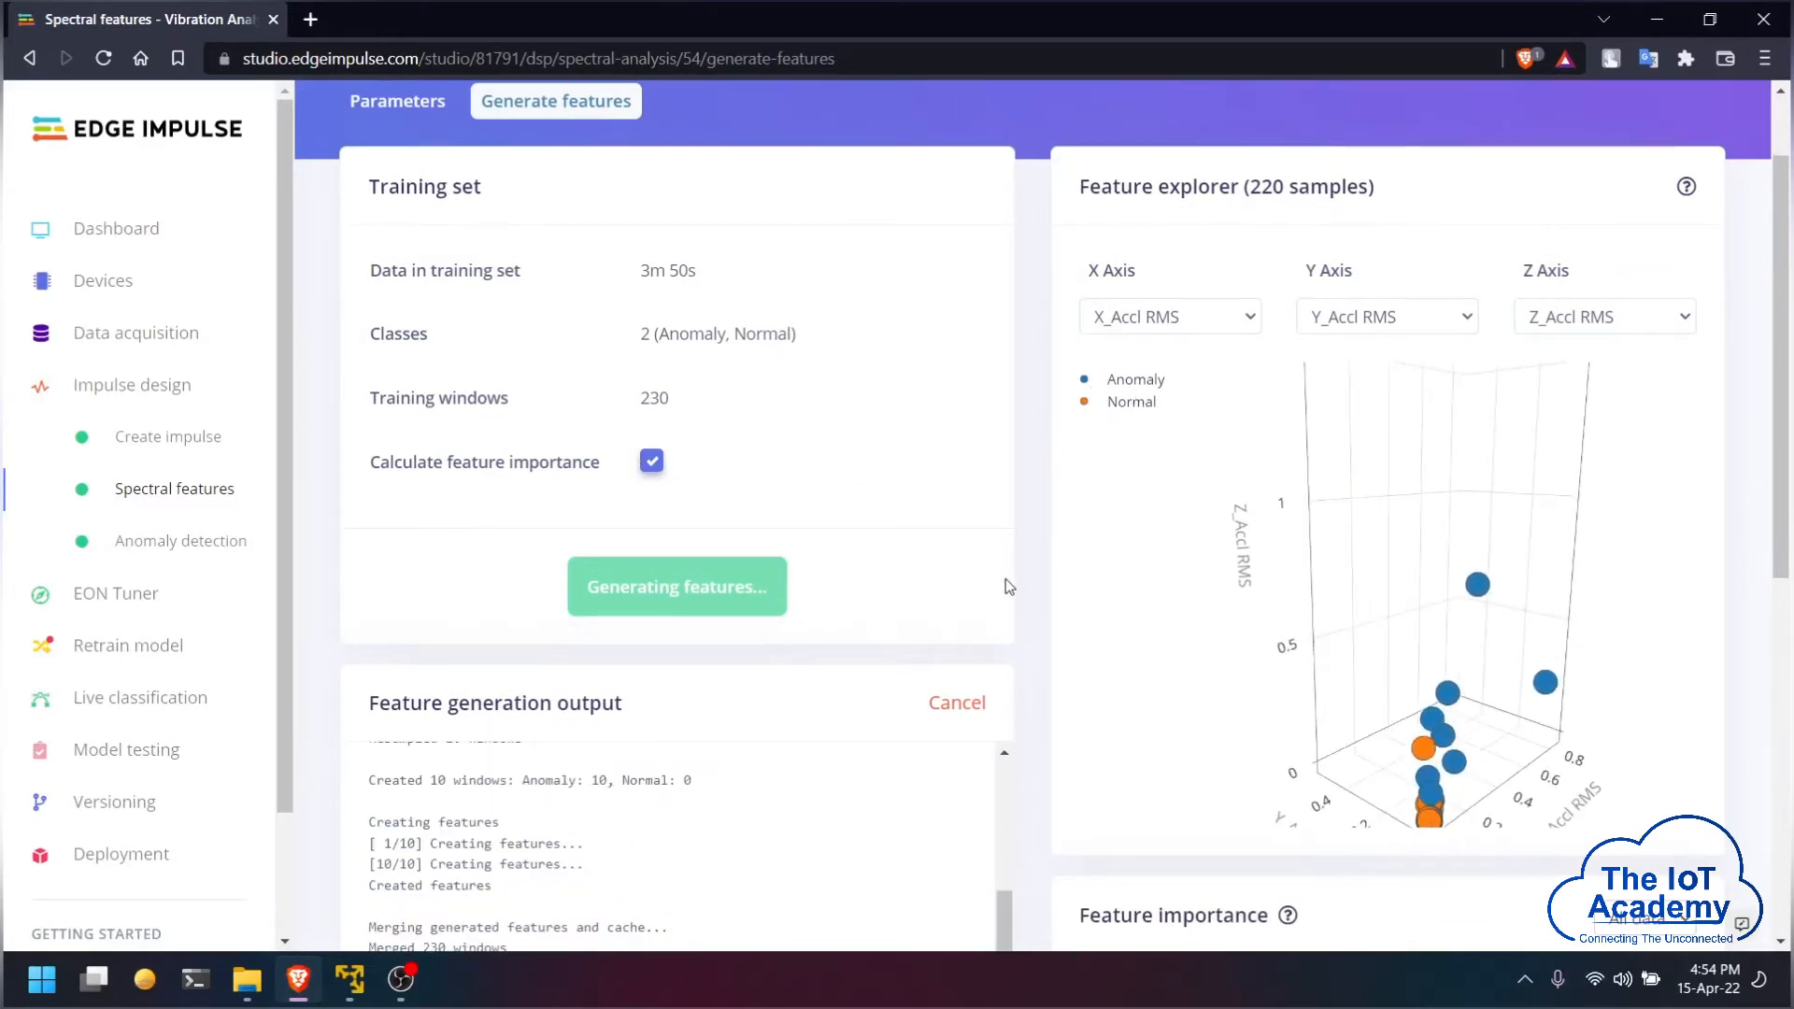
scroll(down, 3)
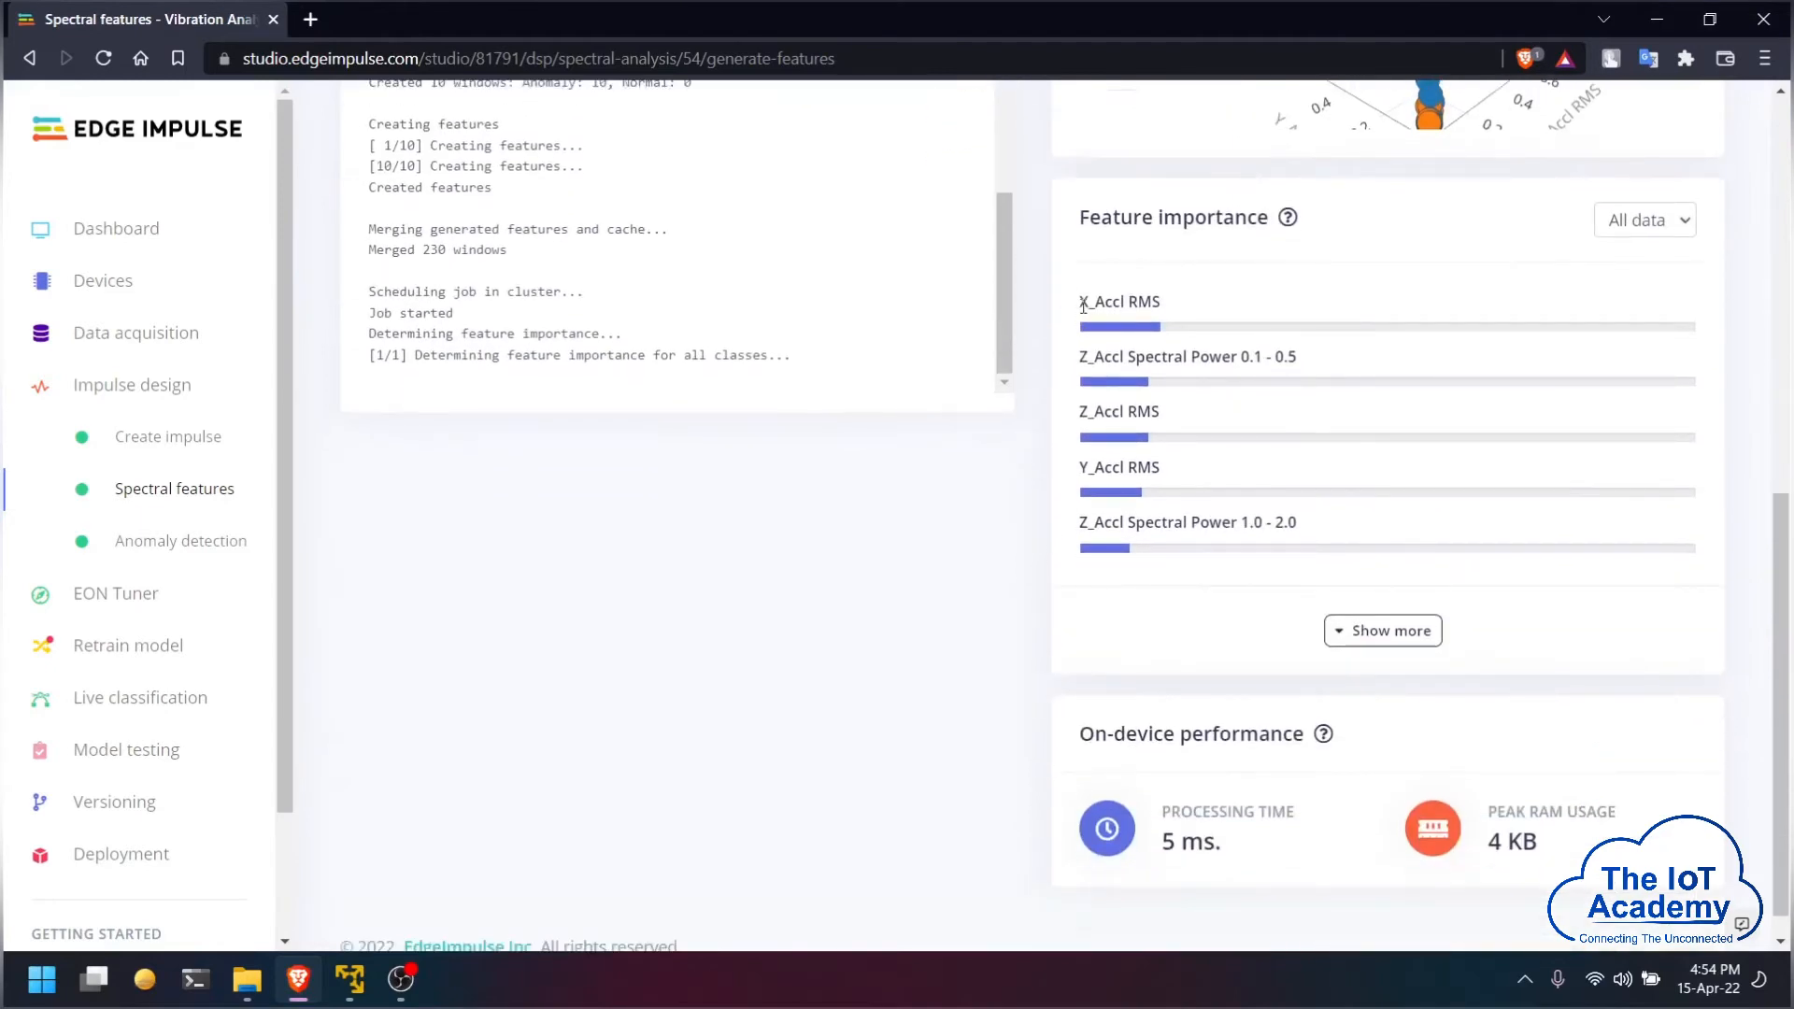
mouse_move(1056, 553)
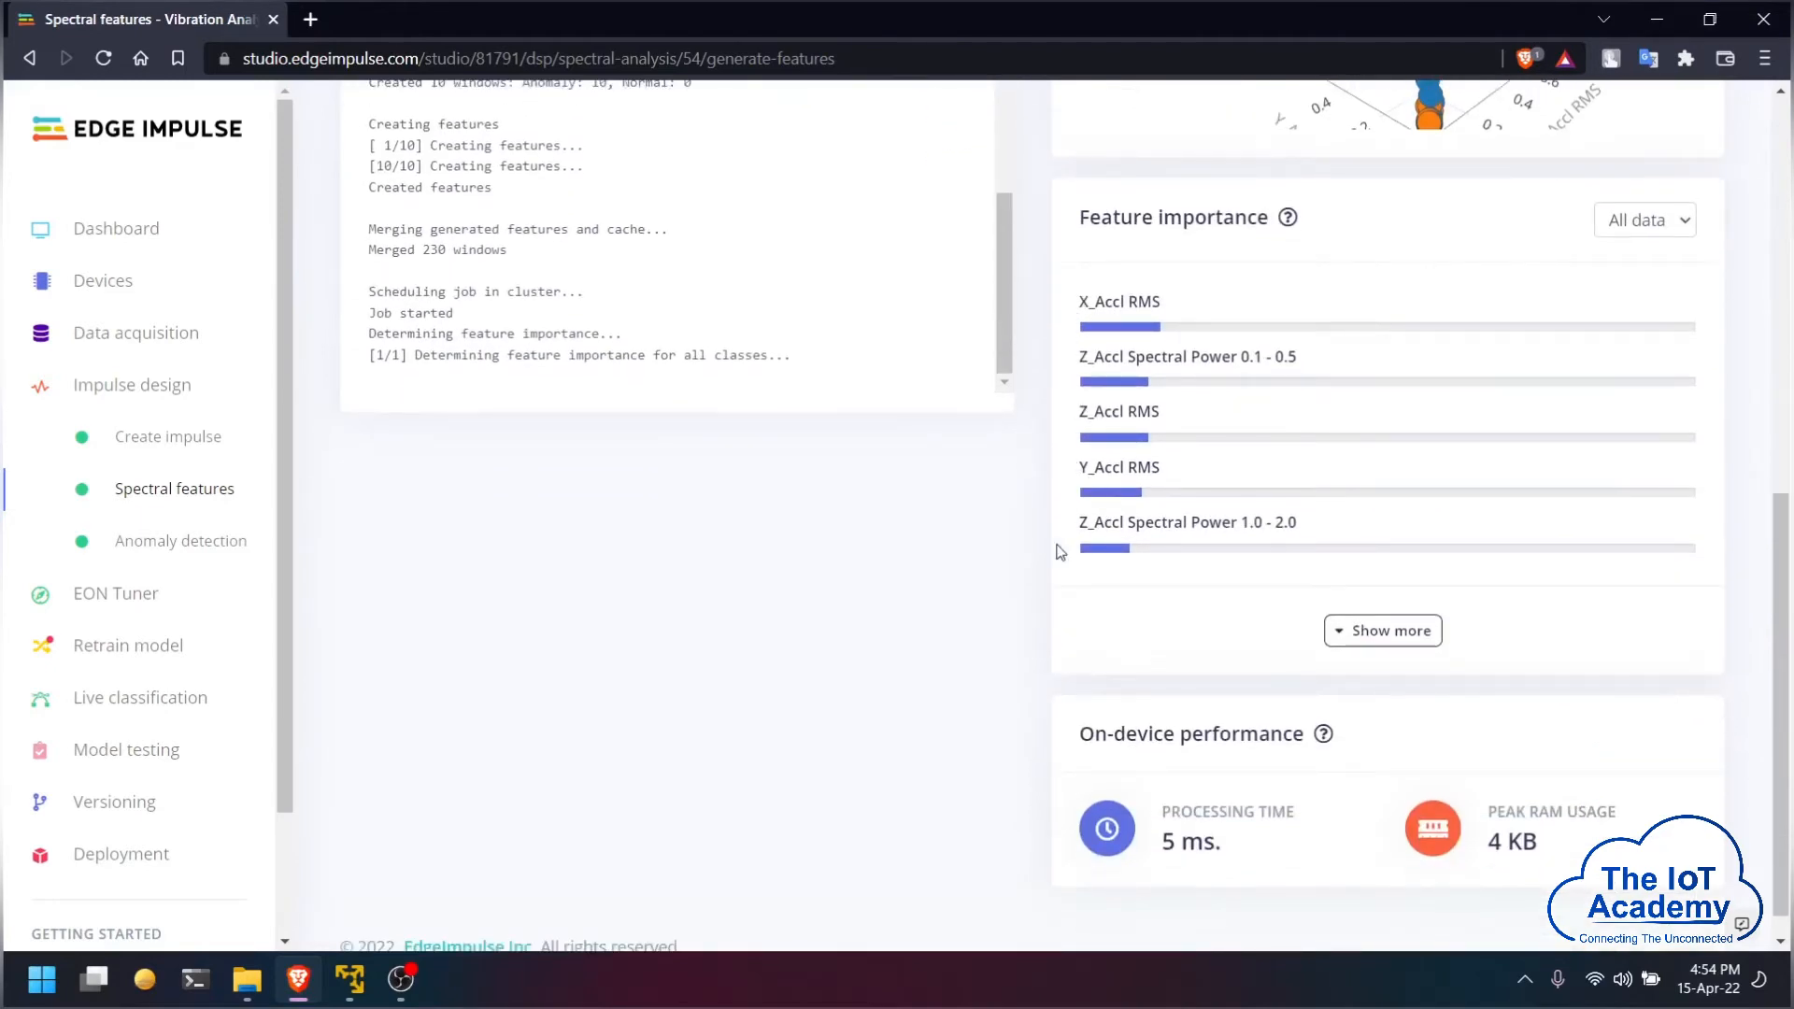
mouse_move(1040, 546)
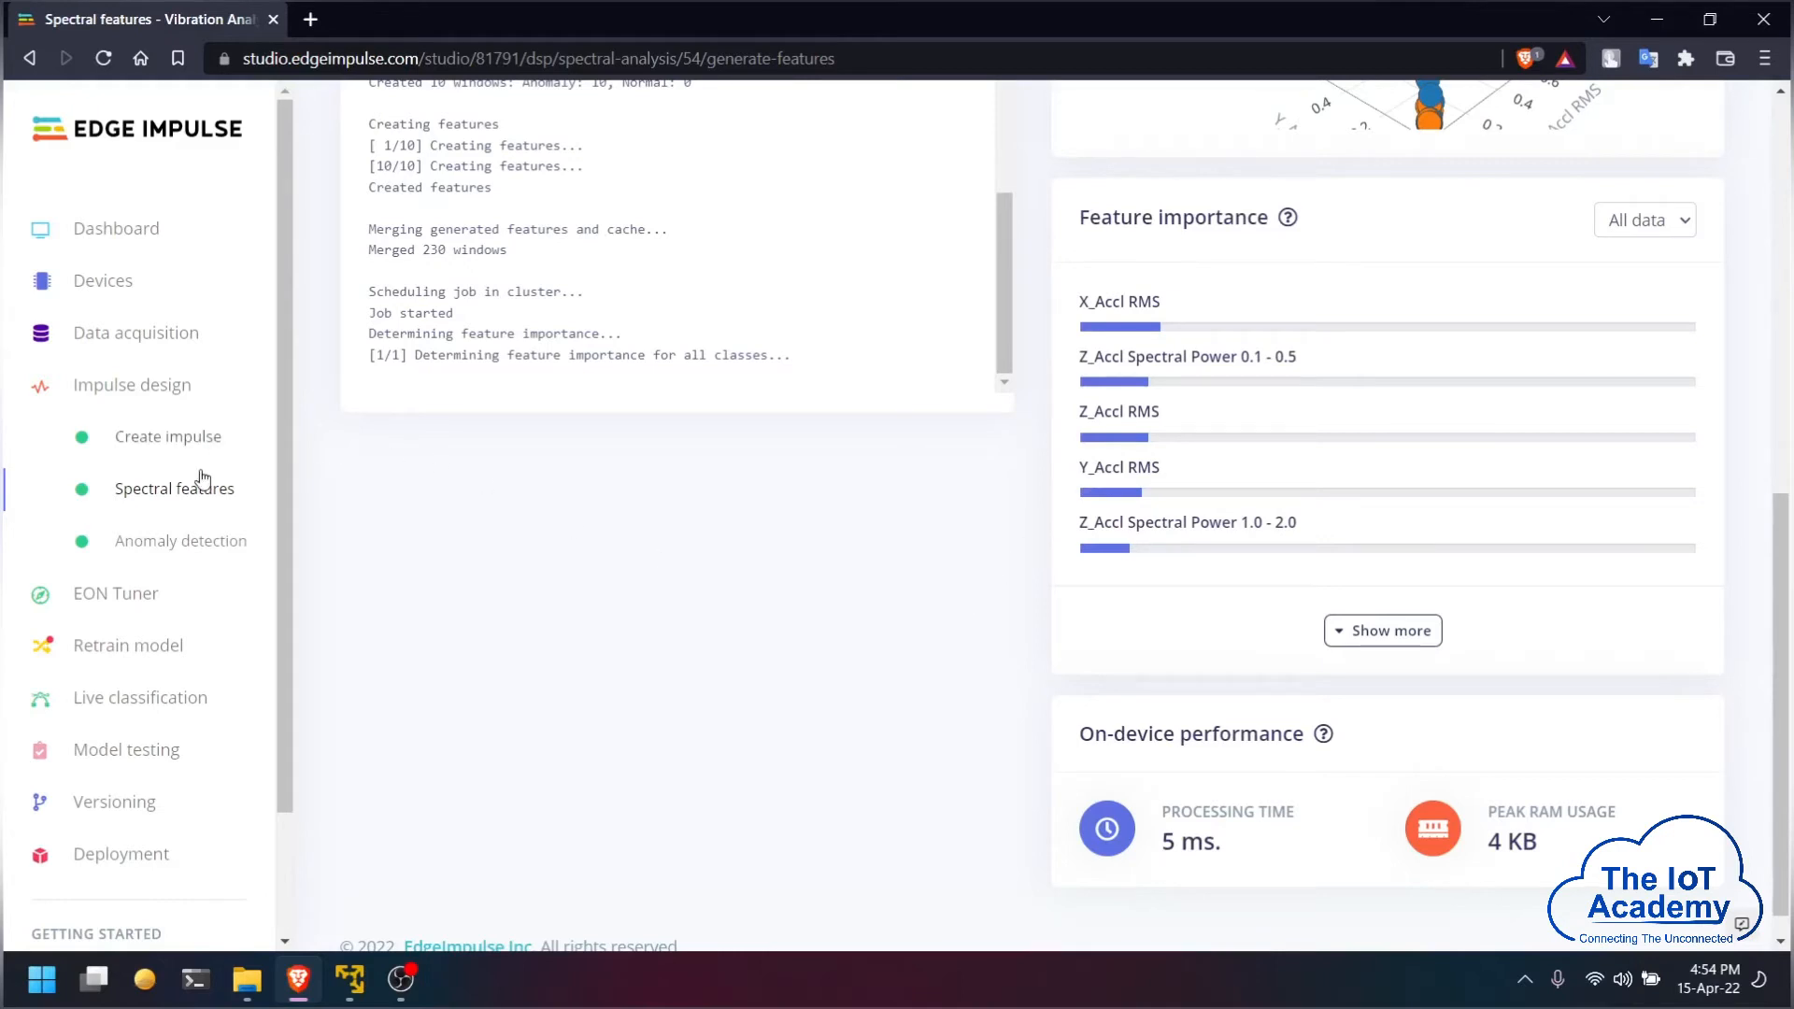
click(180, 540)
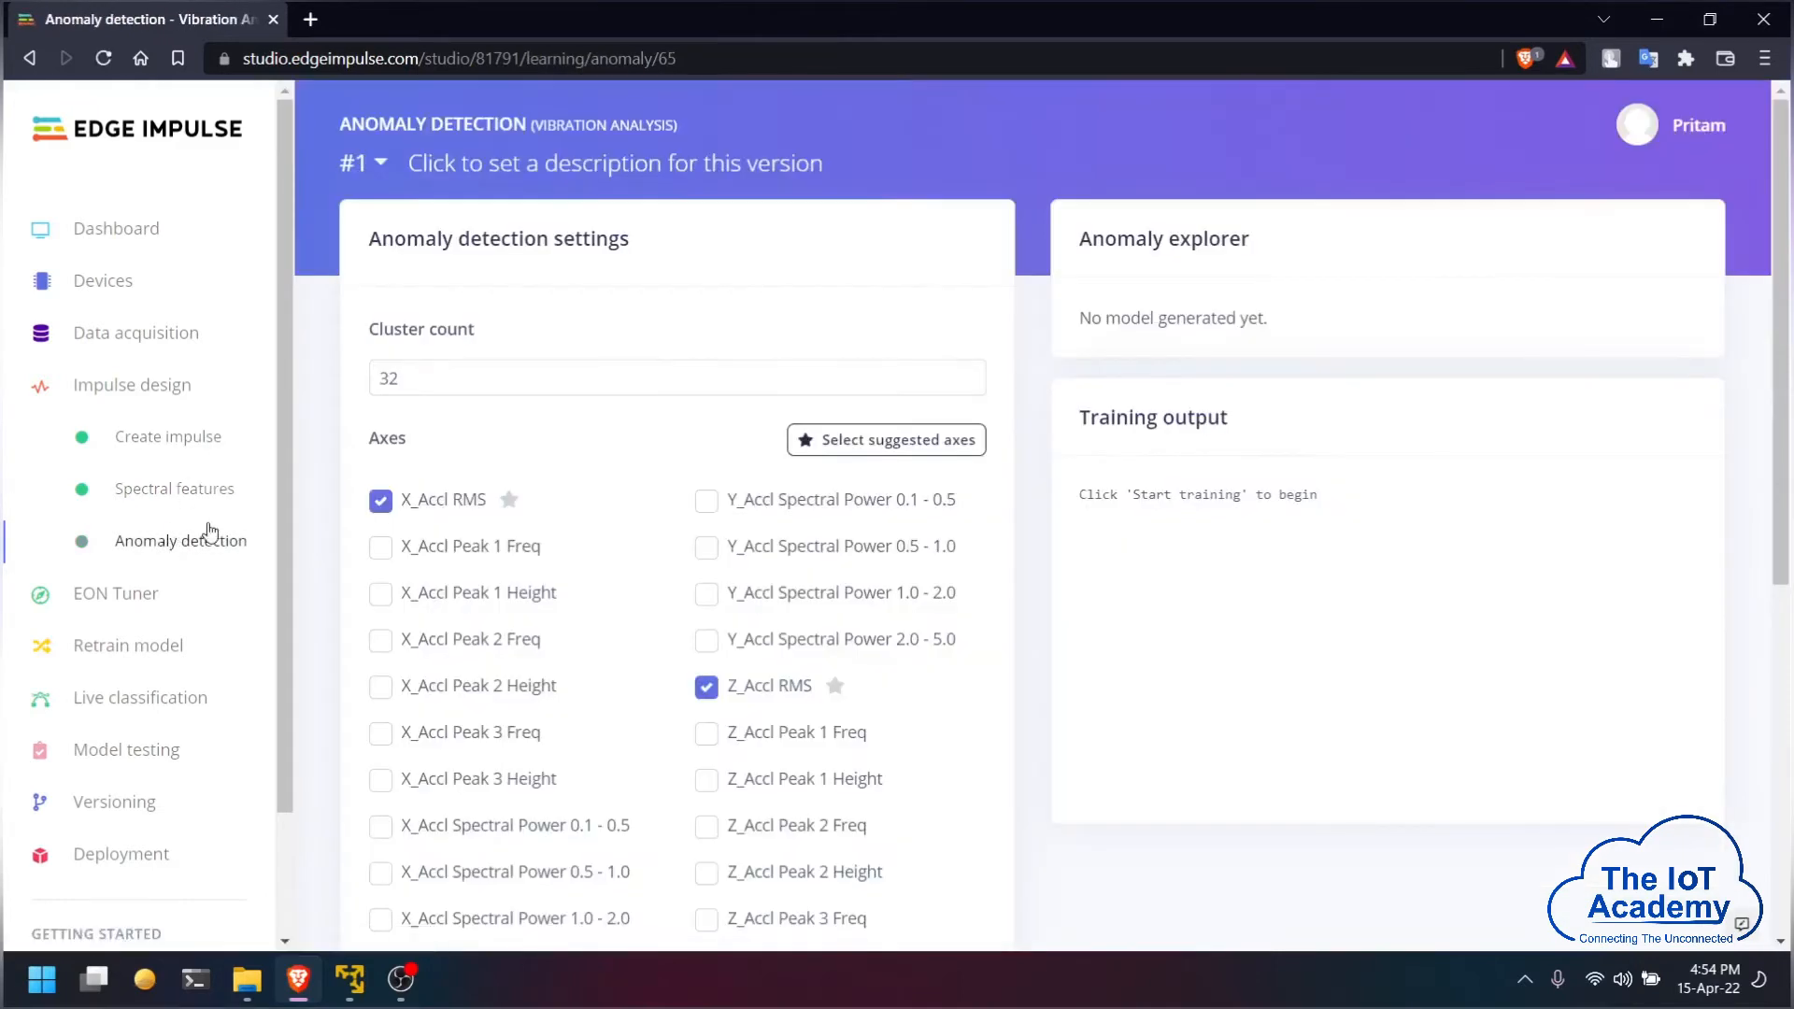
mouse_move(210, 549)
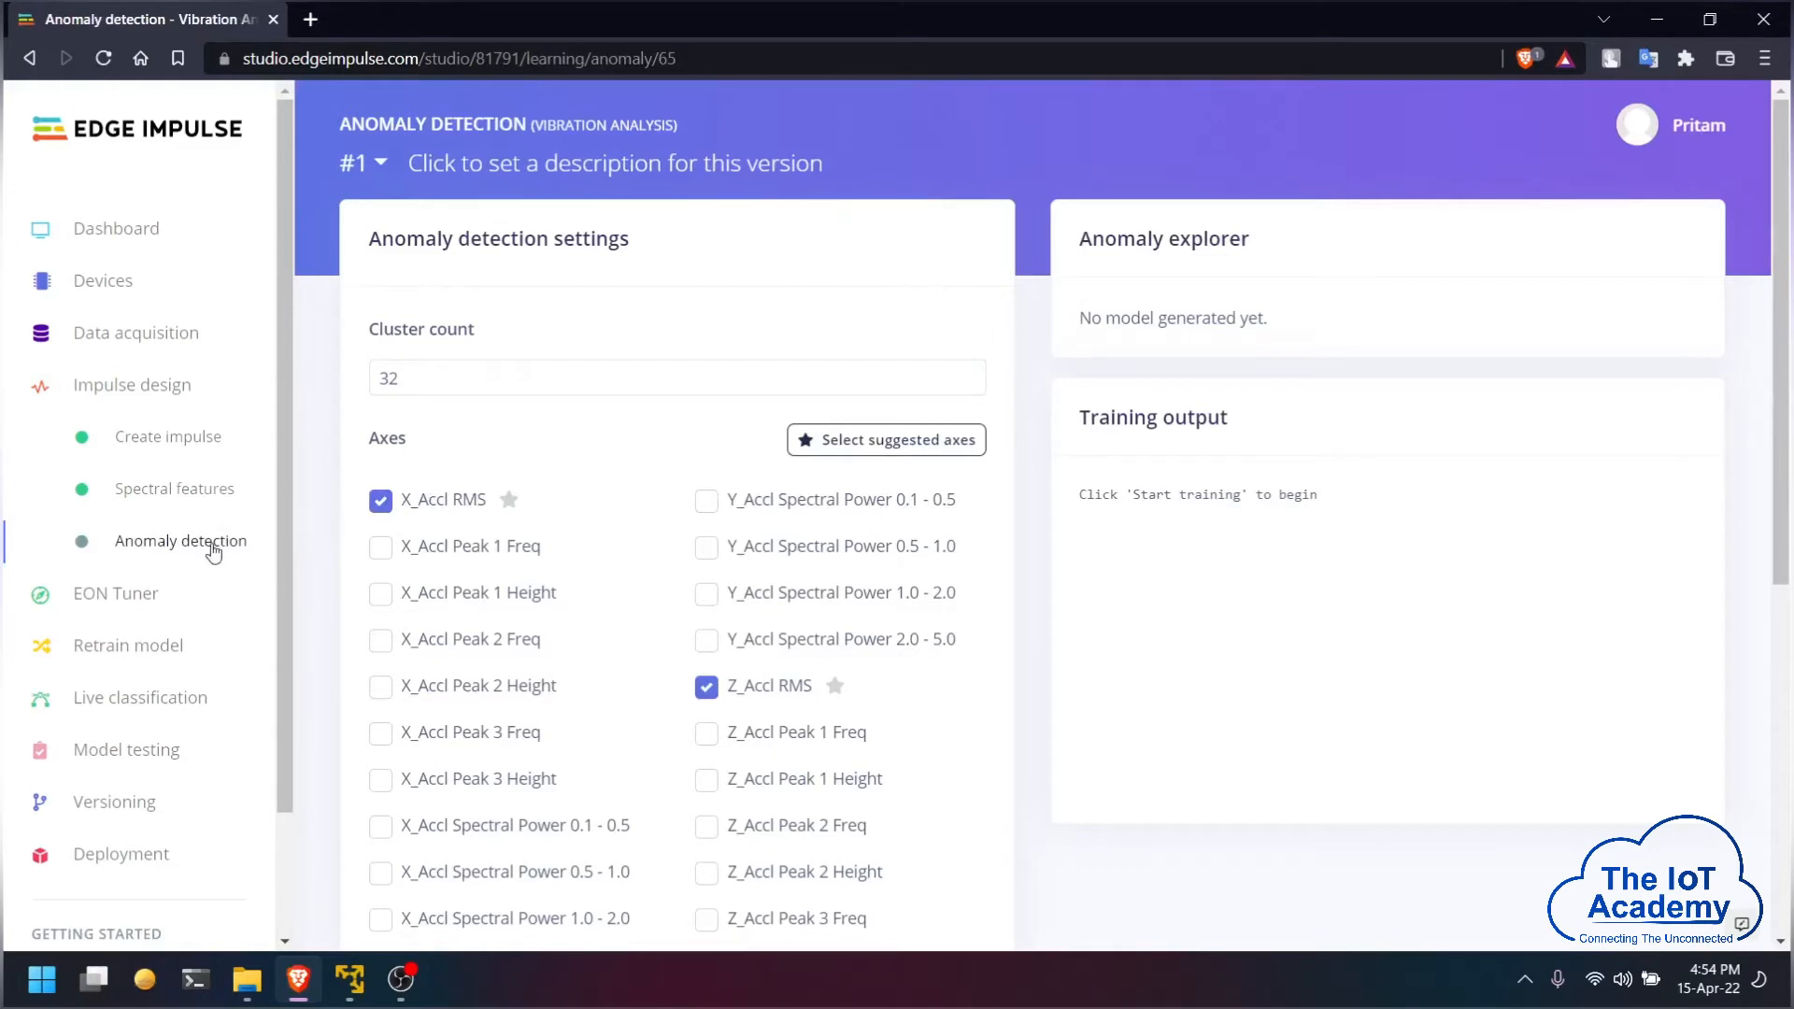
scroll(down, 3)
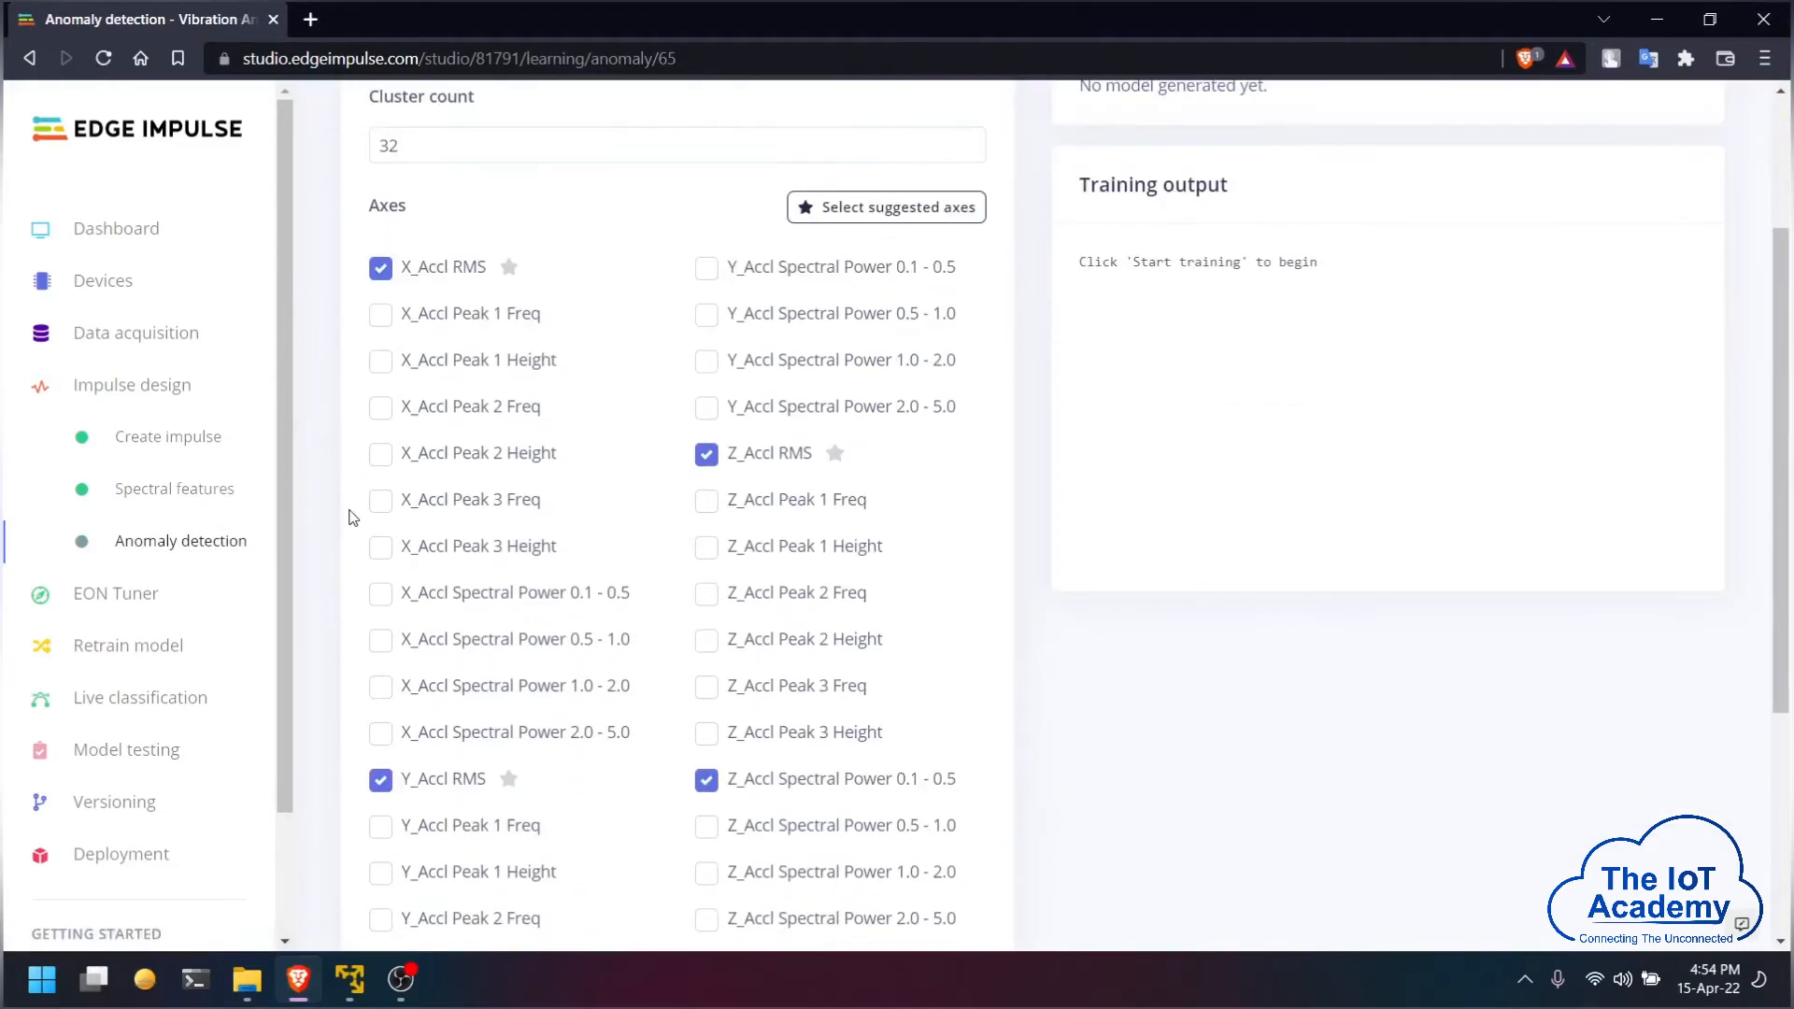
mouse_move(280, 481)
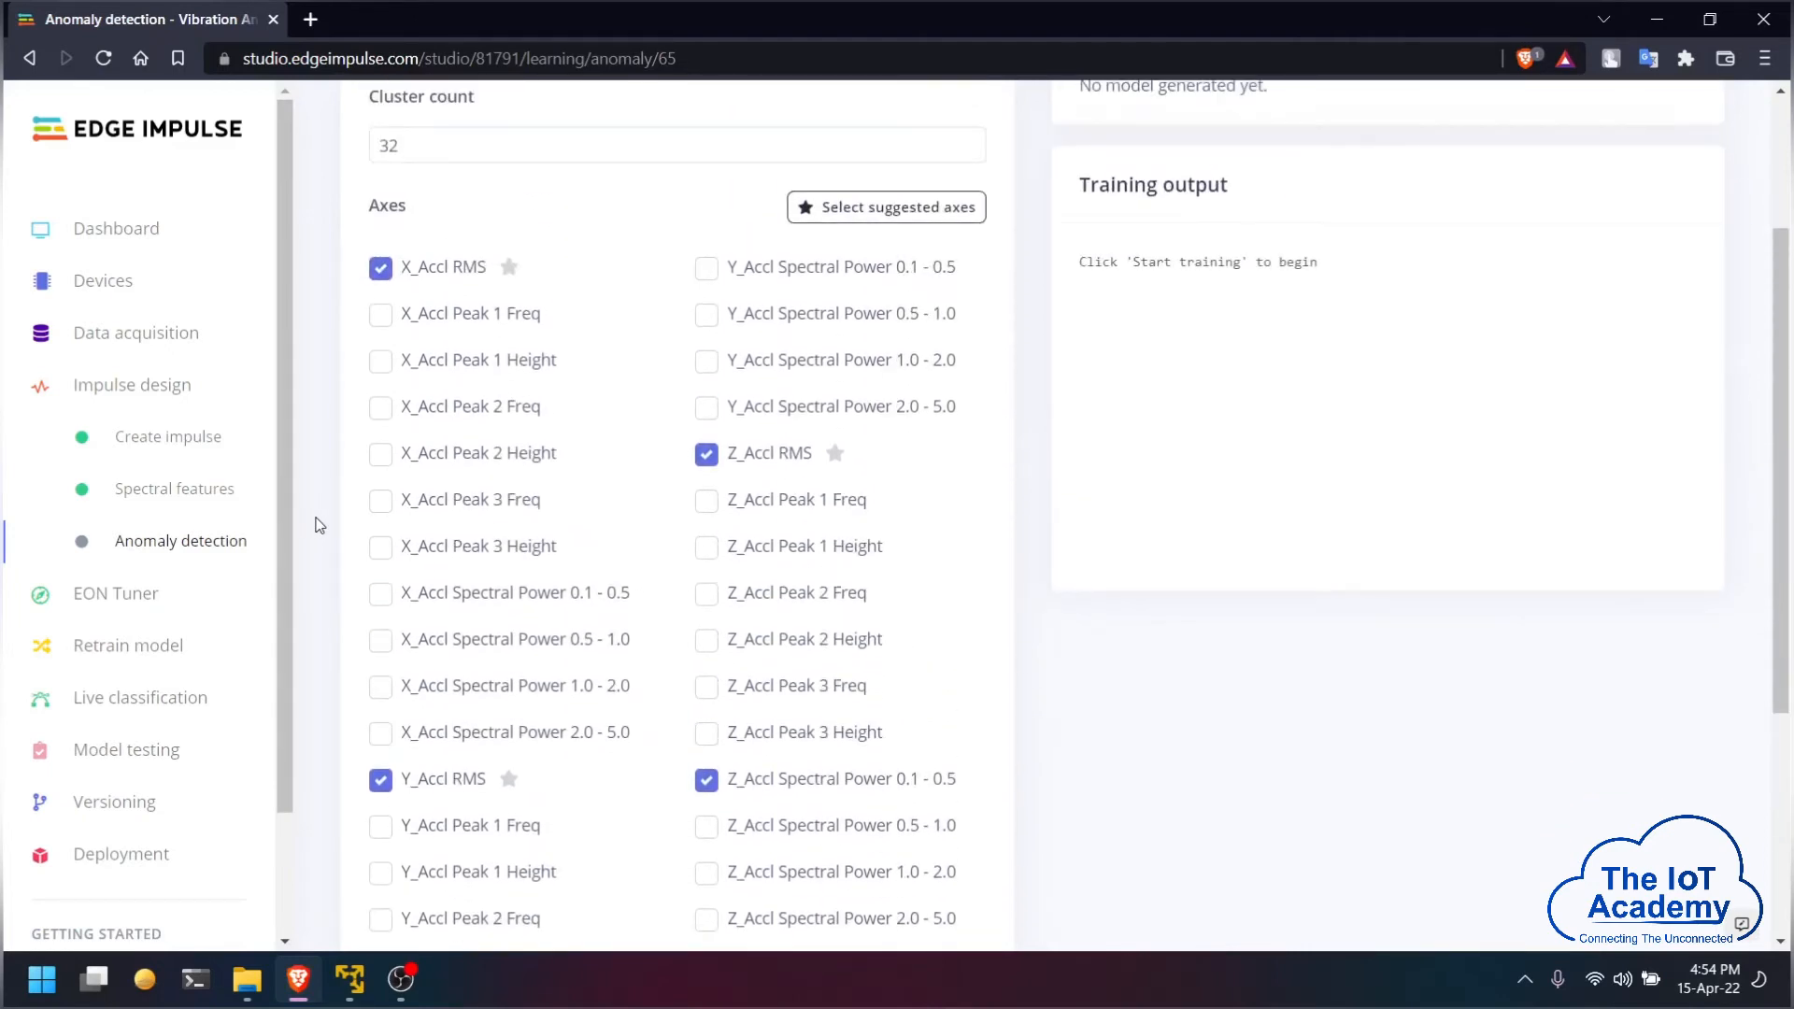
mouse_move(331, 474)
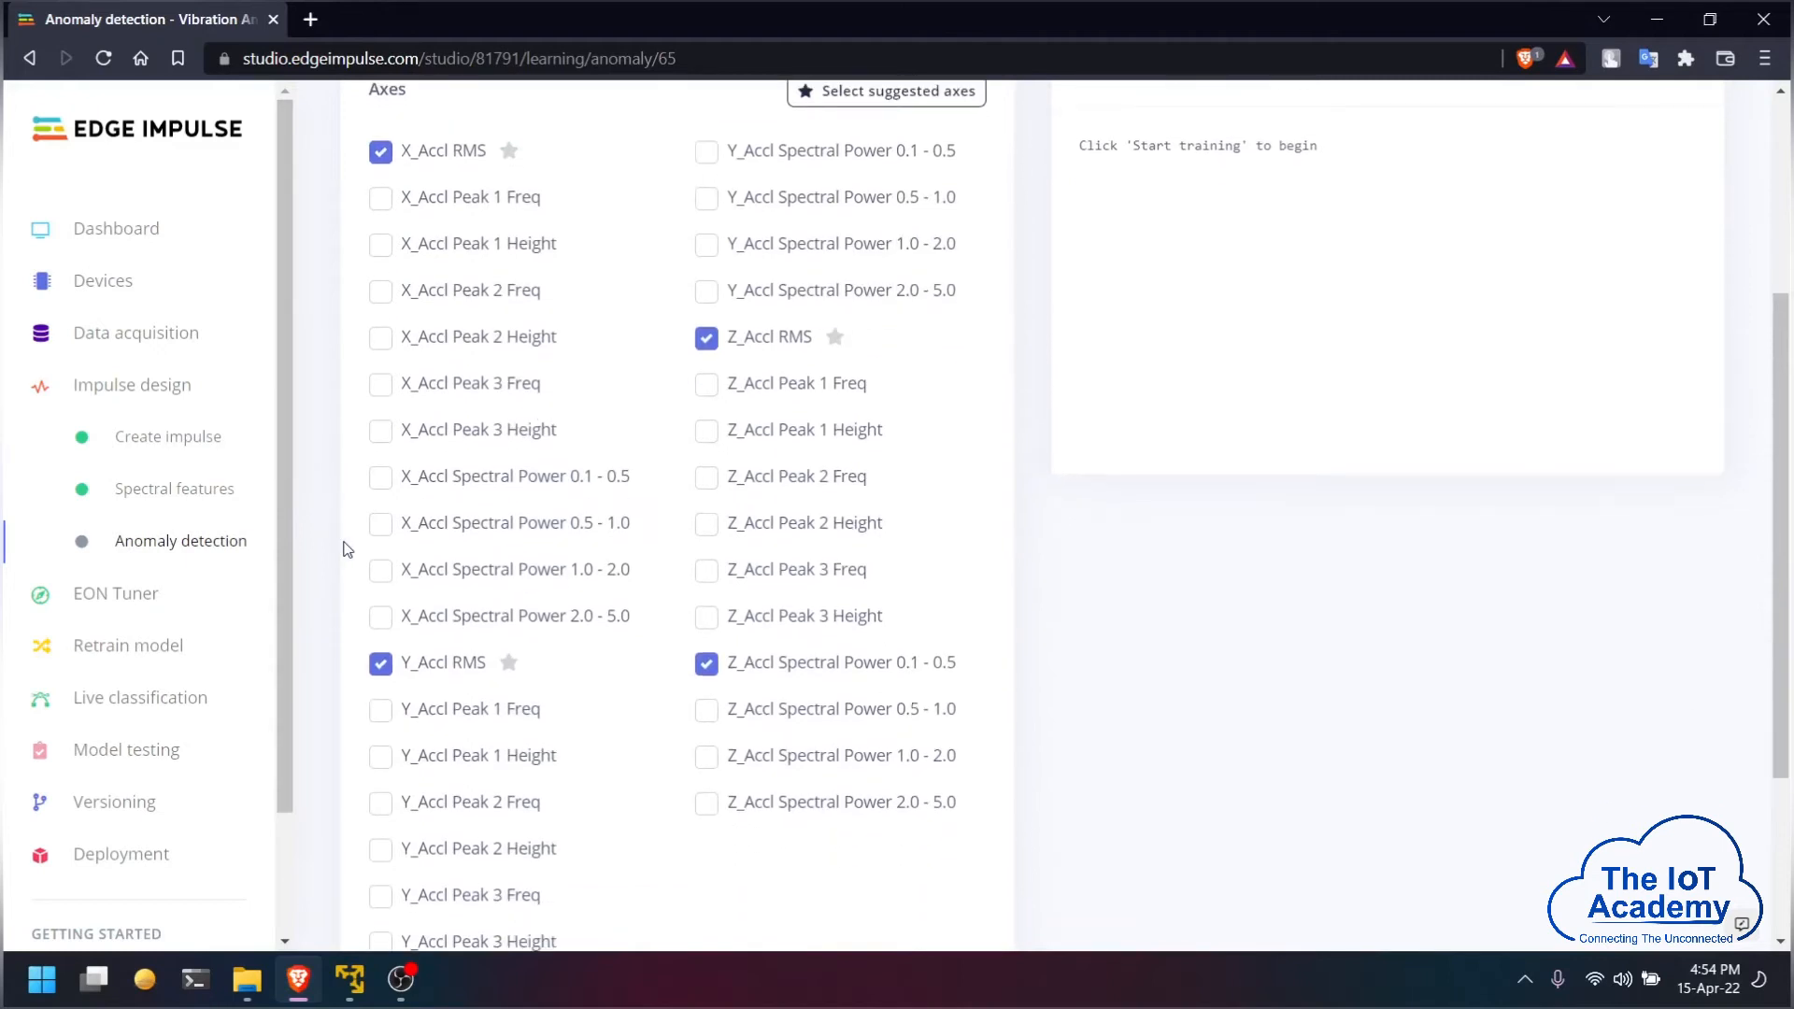
mouse_move(1289, 642)
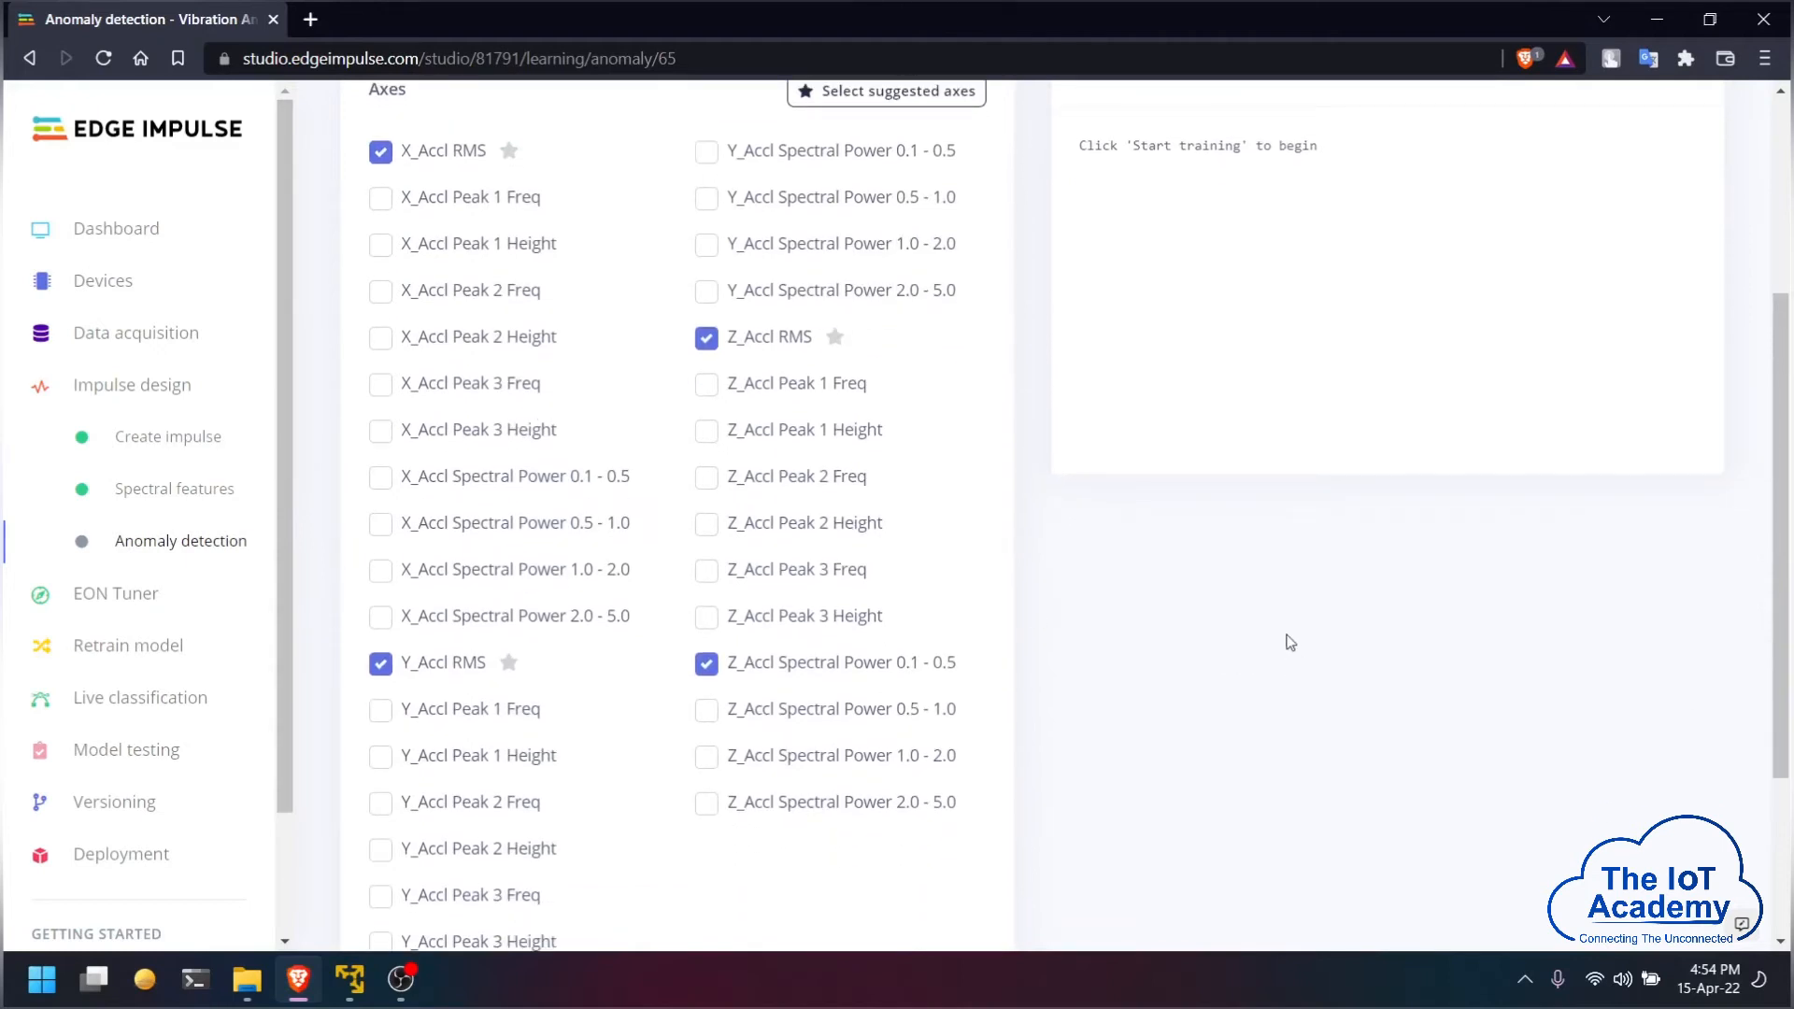
scroll(down, 3)
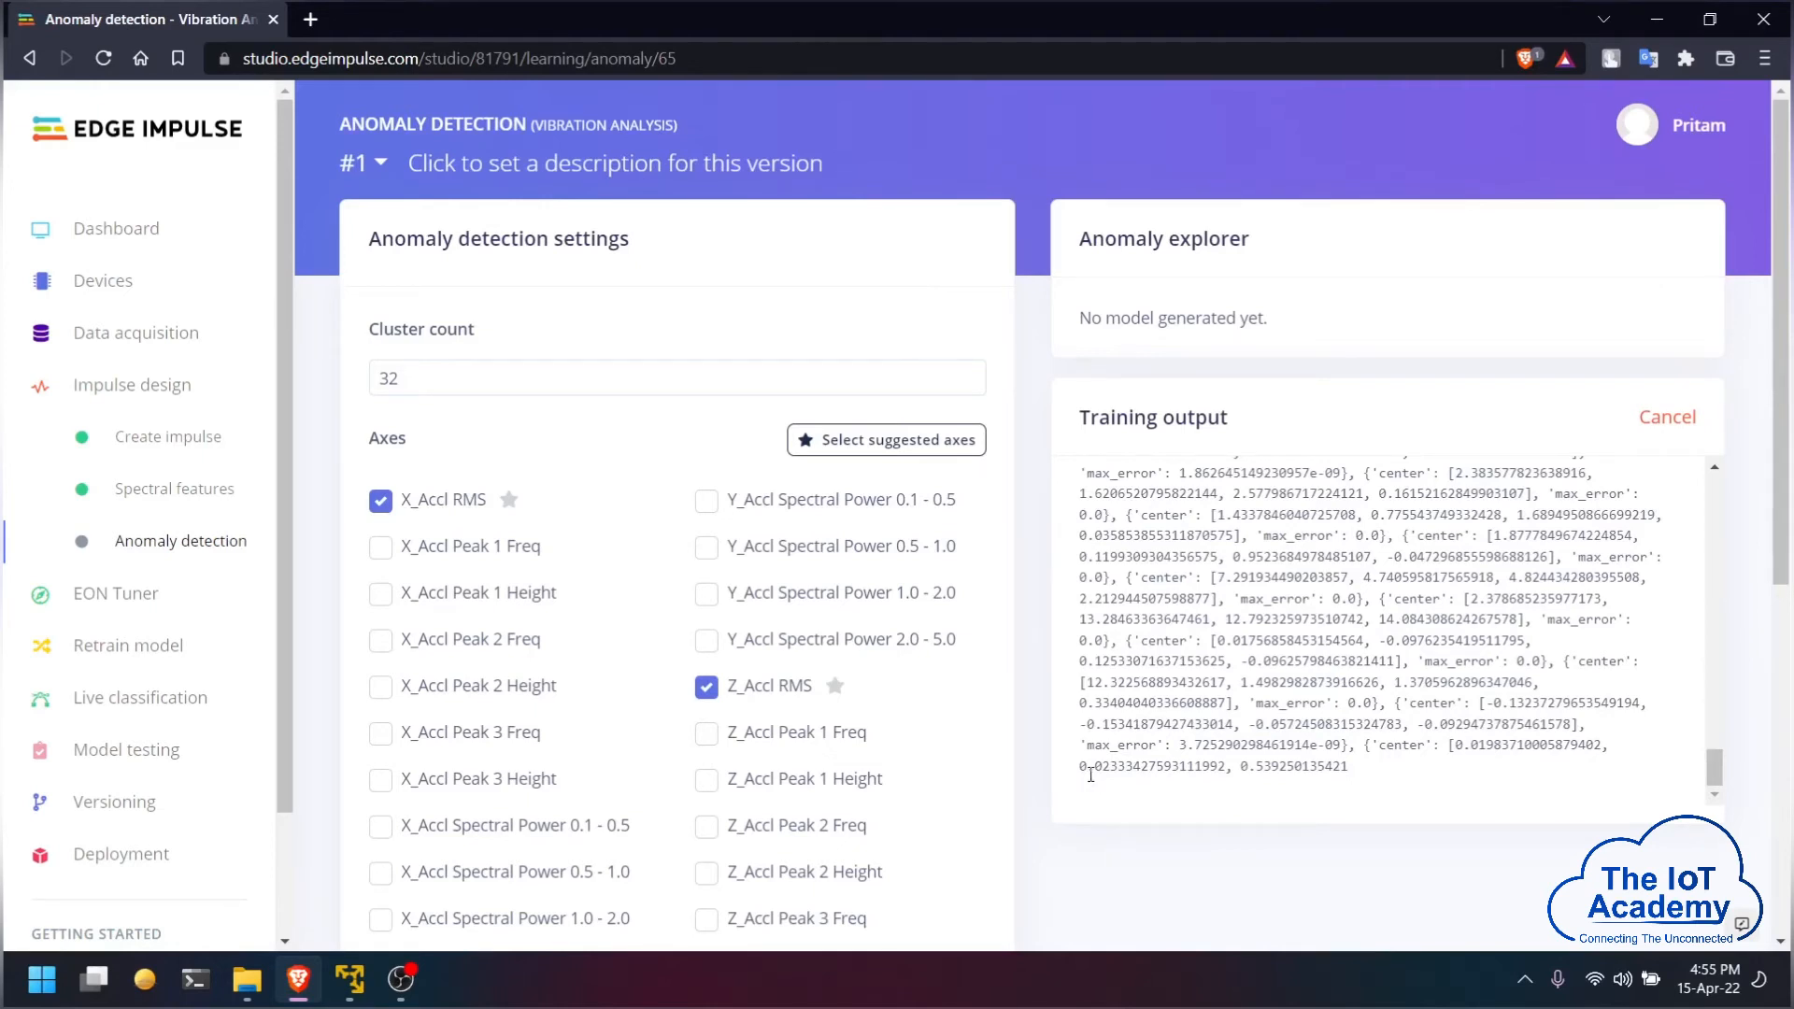
mouse_move(1093, 790)
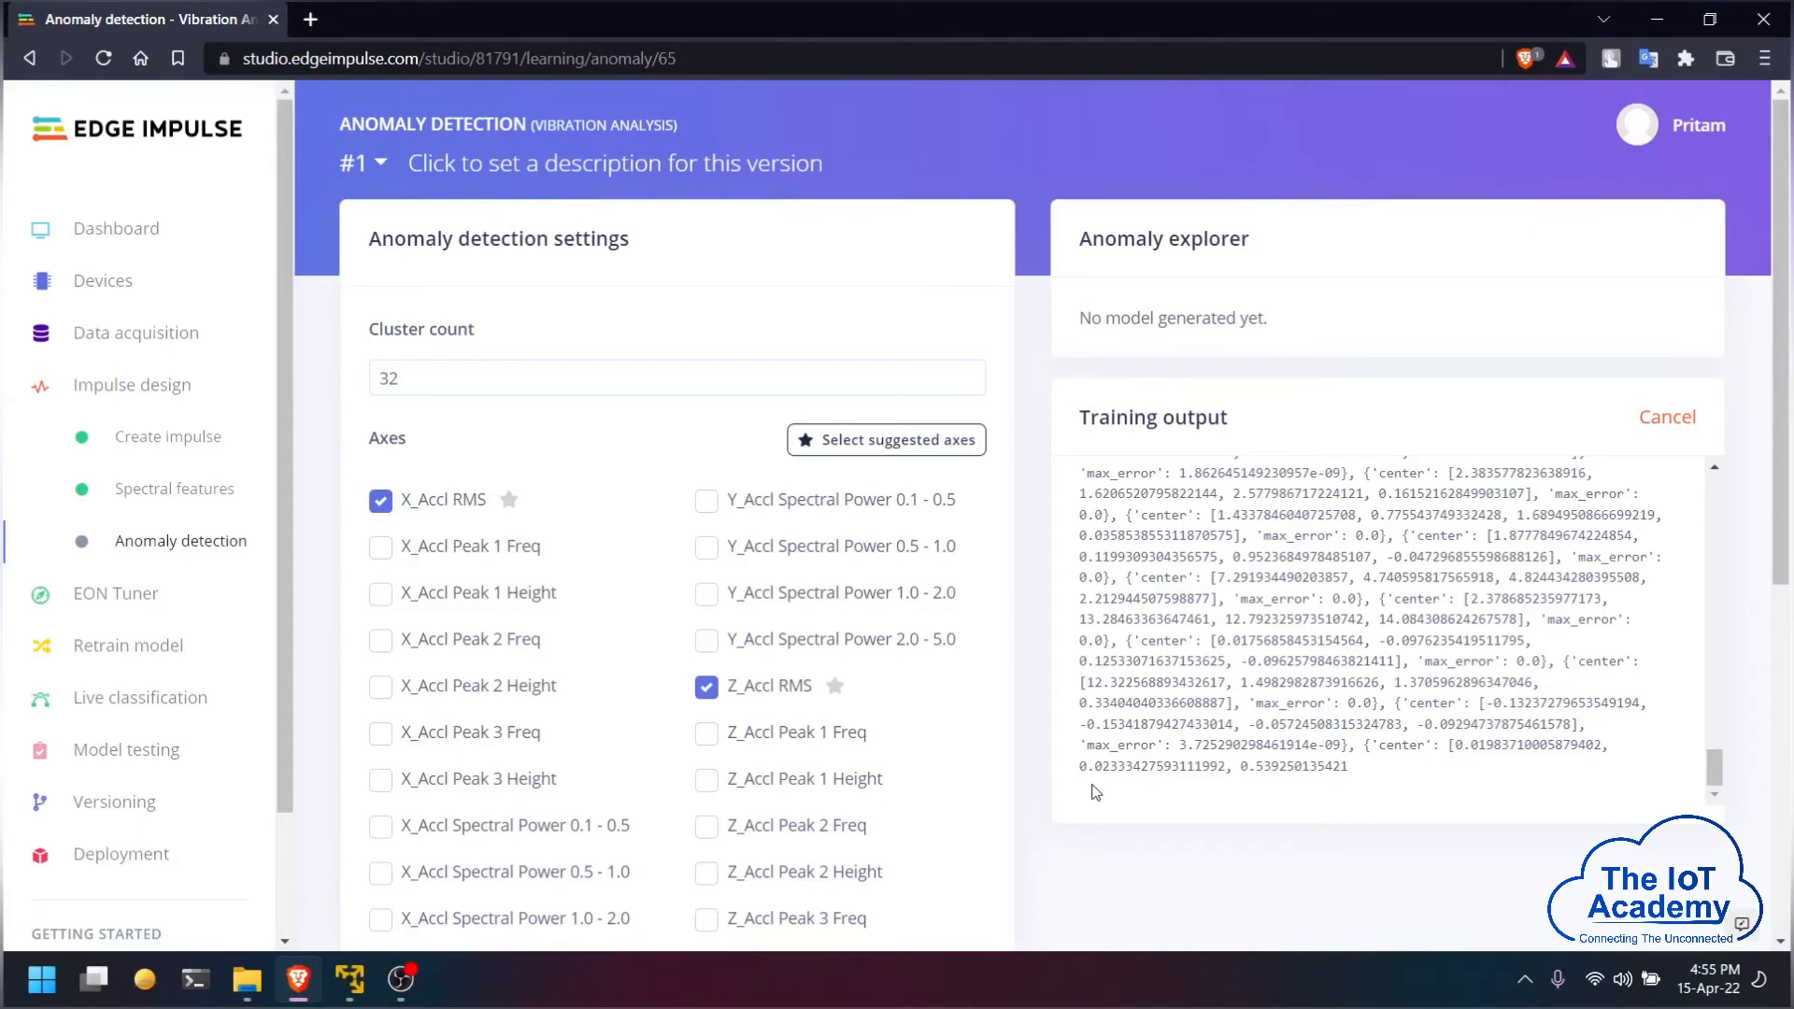
mouse_move(1044, 755)
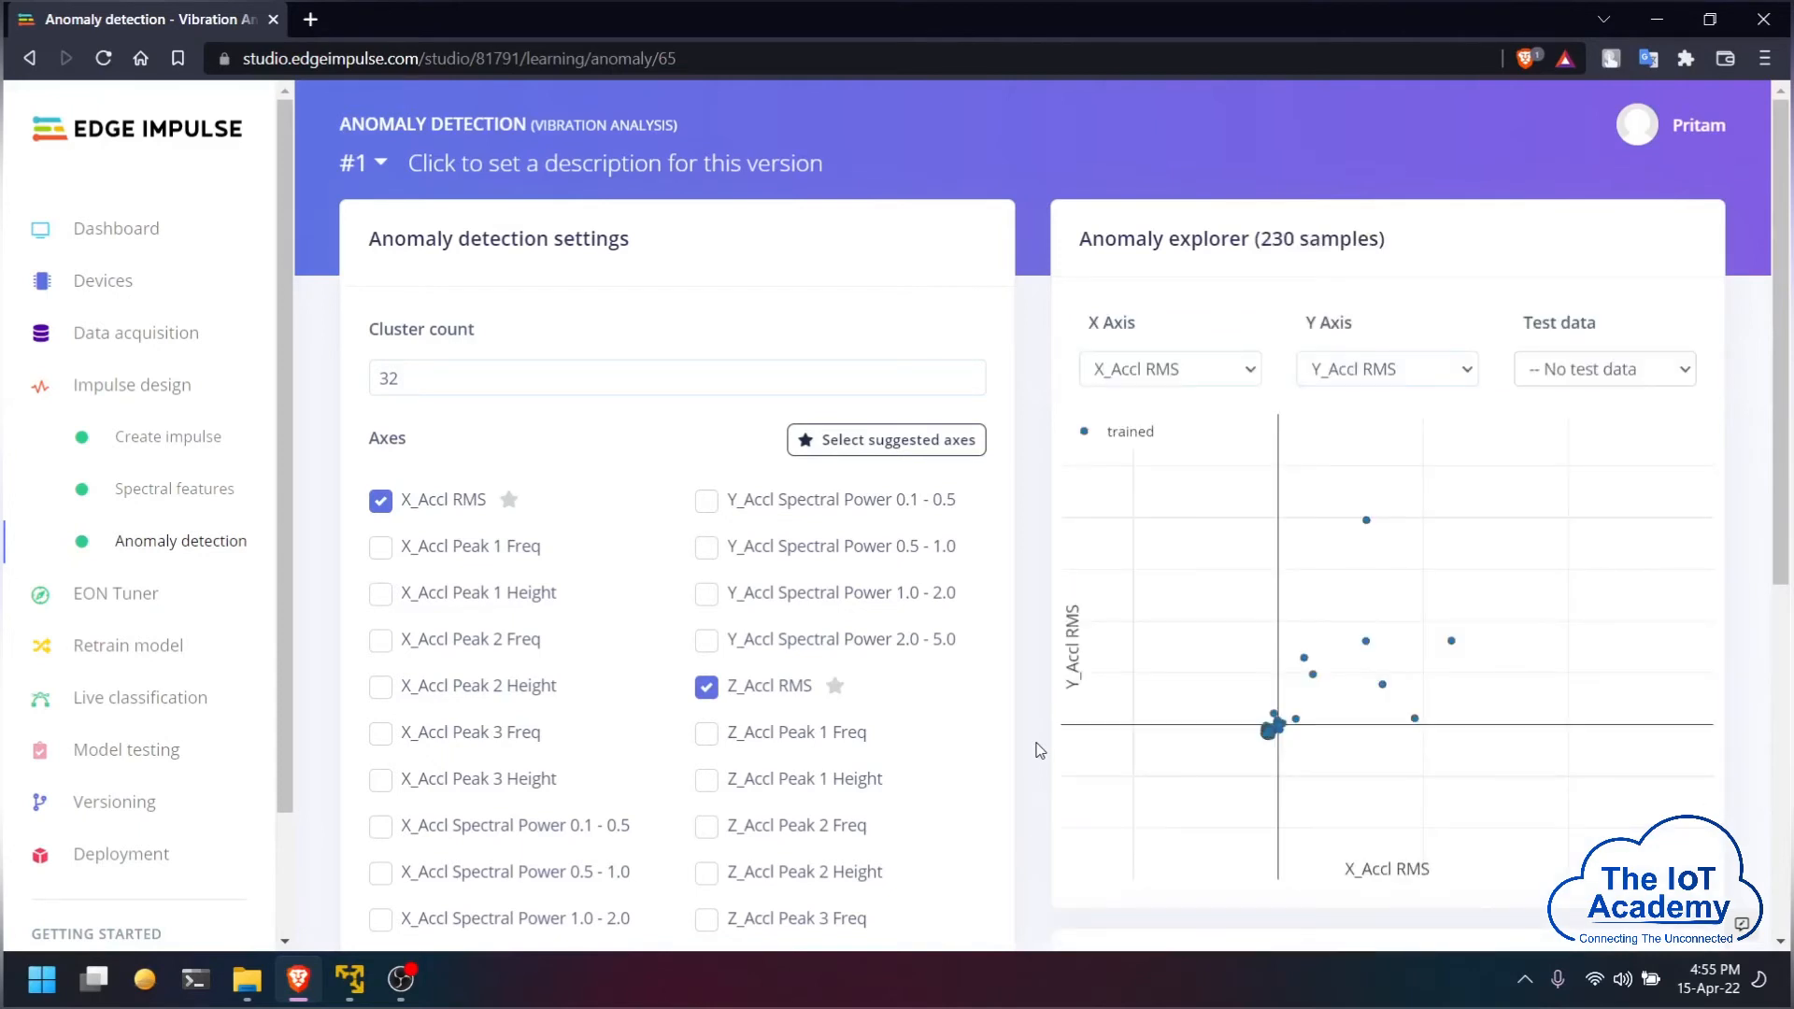
mouse_move(1121, 509)
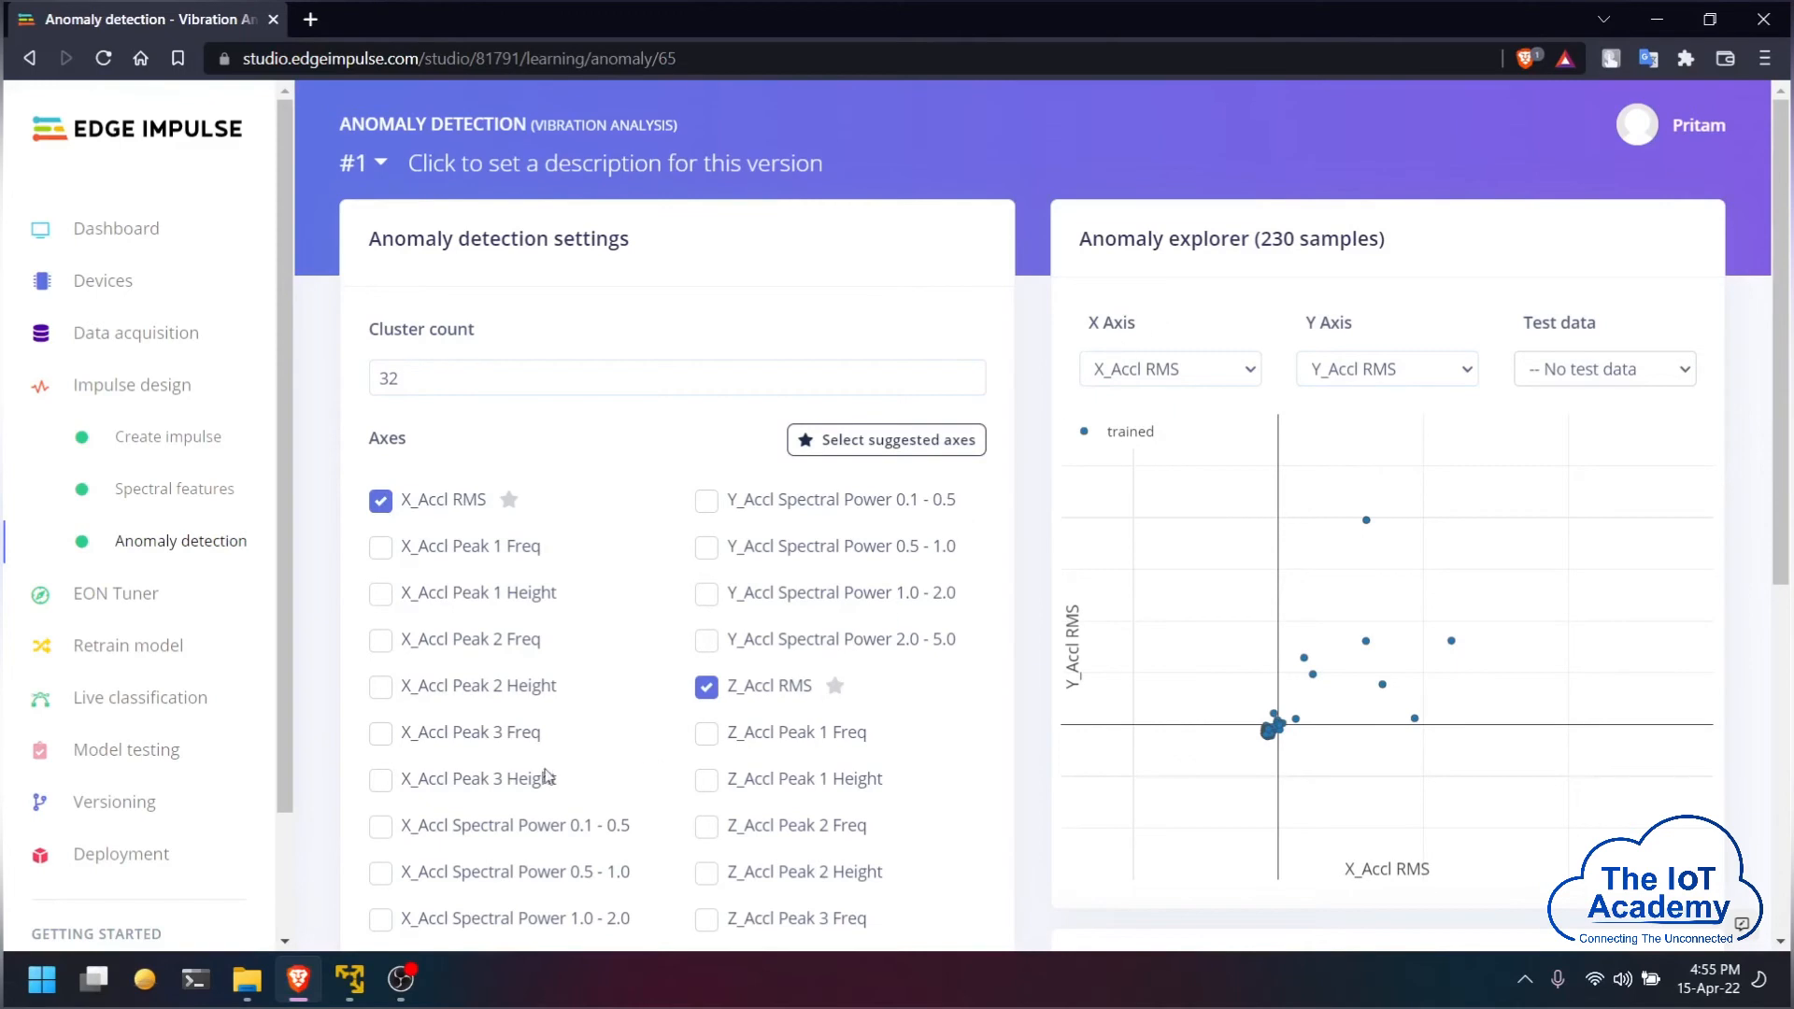
mouse_move(140, 697)
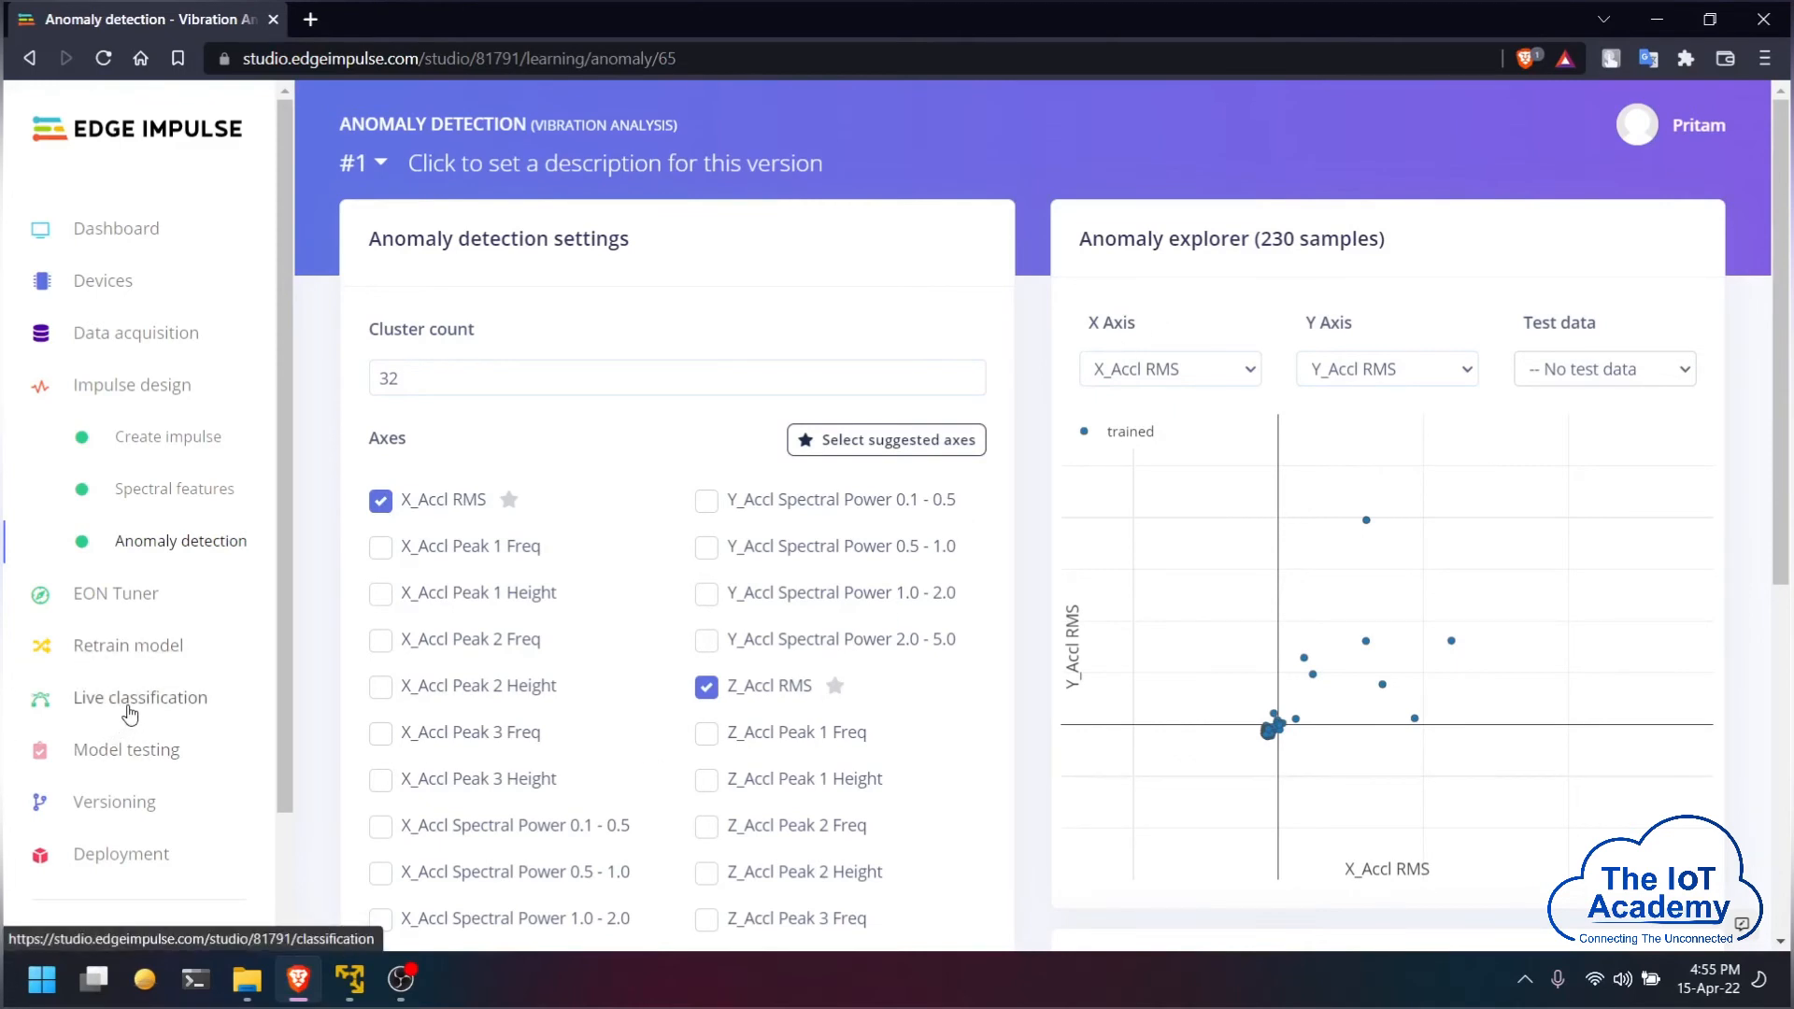
Step: Go to Live classification once K-means training has plotted 230 trained samples
click(141, 697)
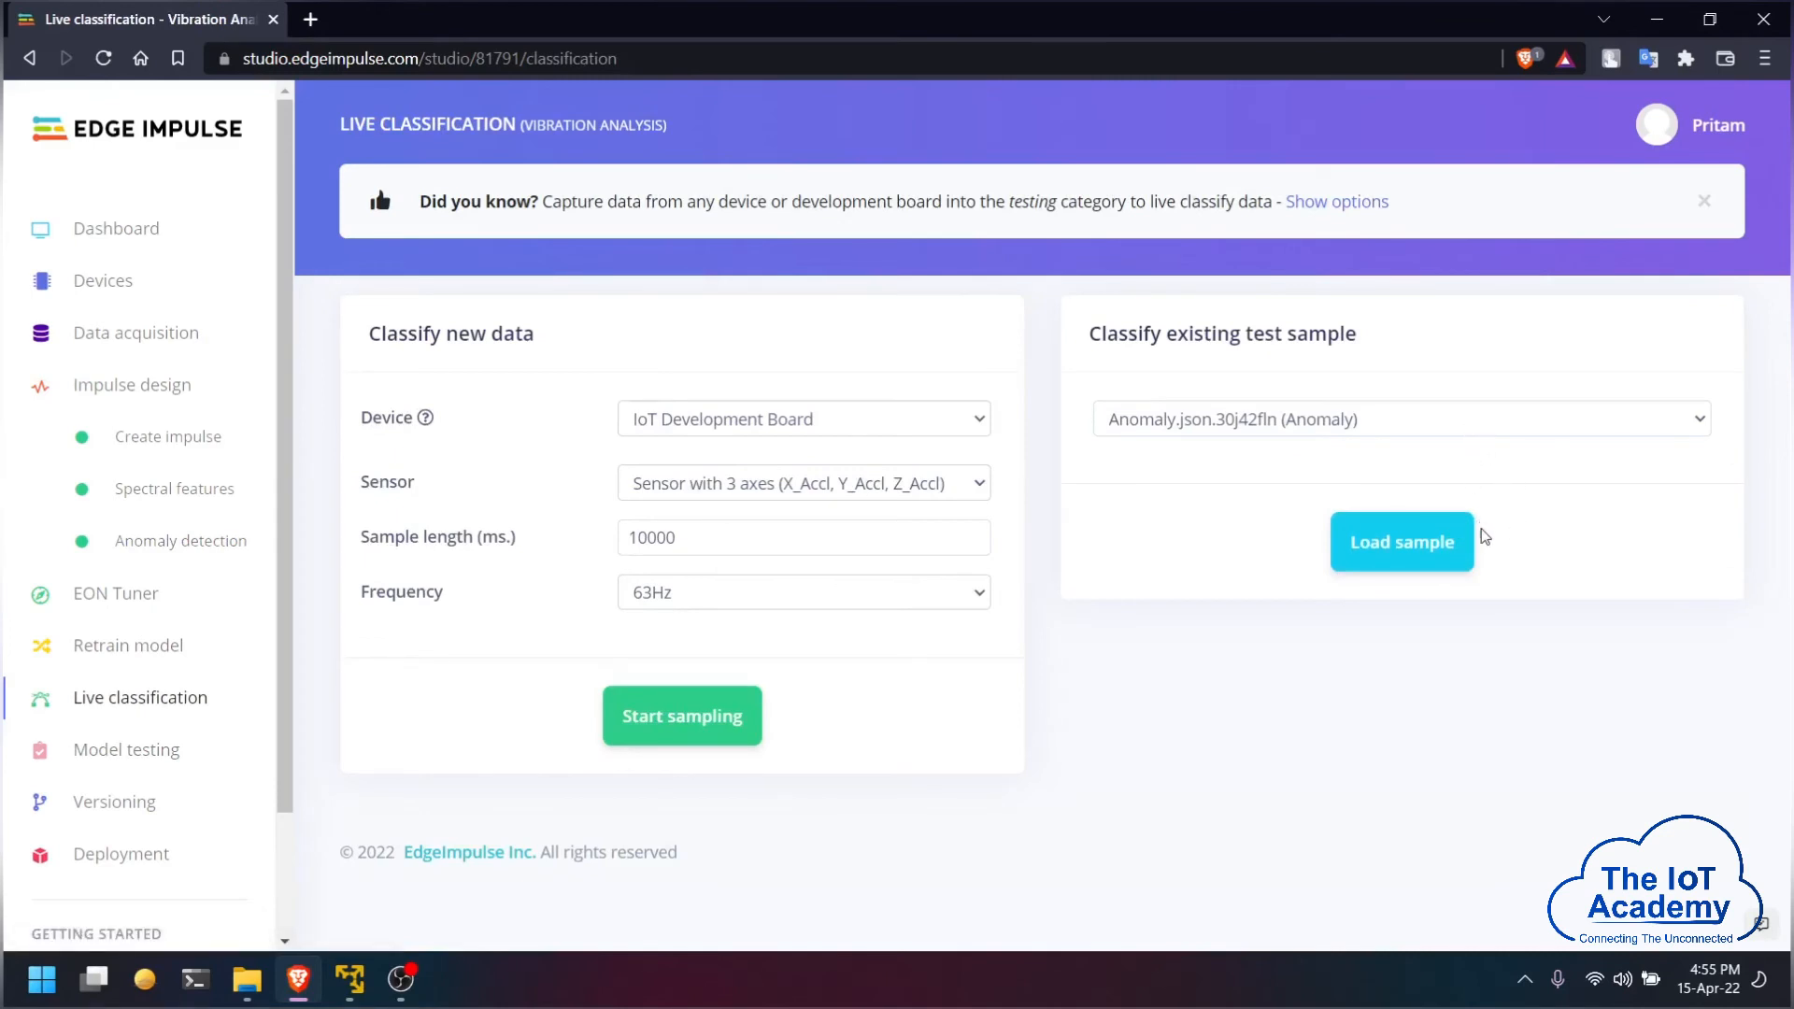
Step: Classify test sample Anomaly.json.30j42fln and inspect its 2 anomalous and 8 normal windows
click(1401, 542)
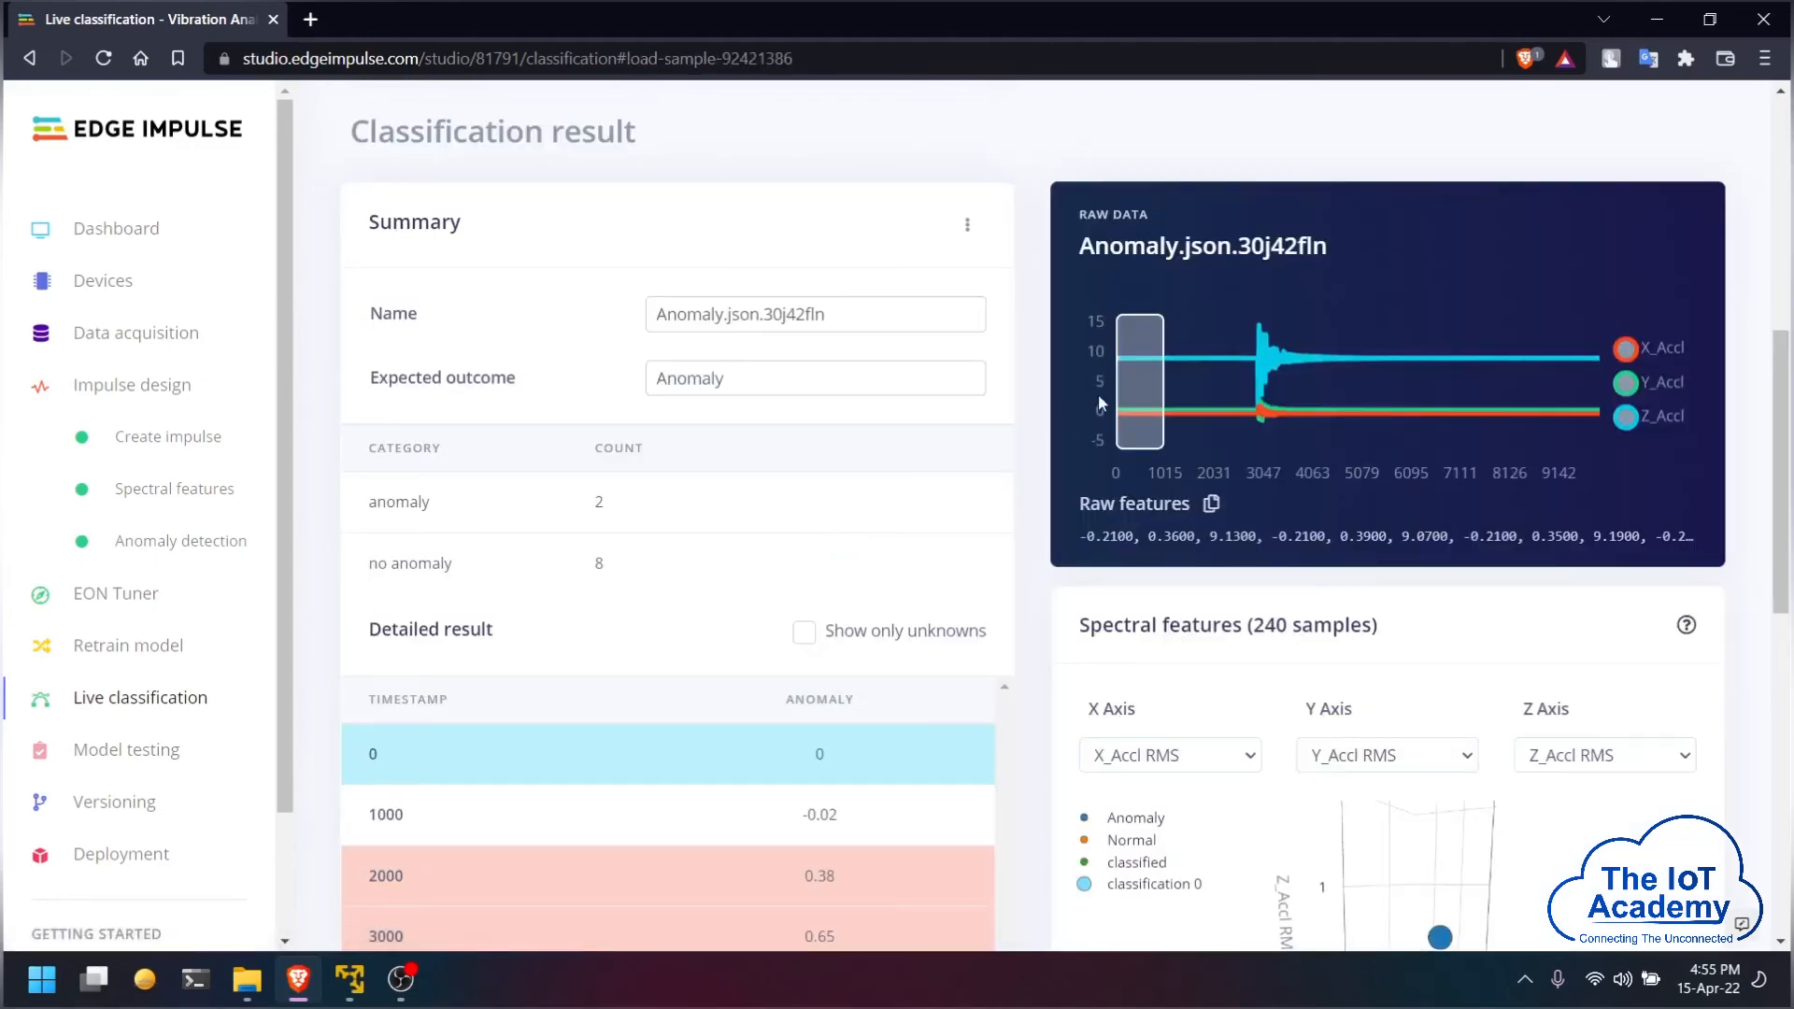
drag(1140, 381, 1168, 386)
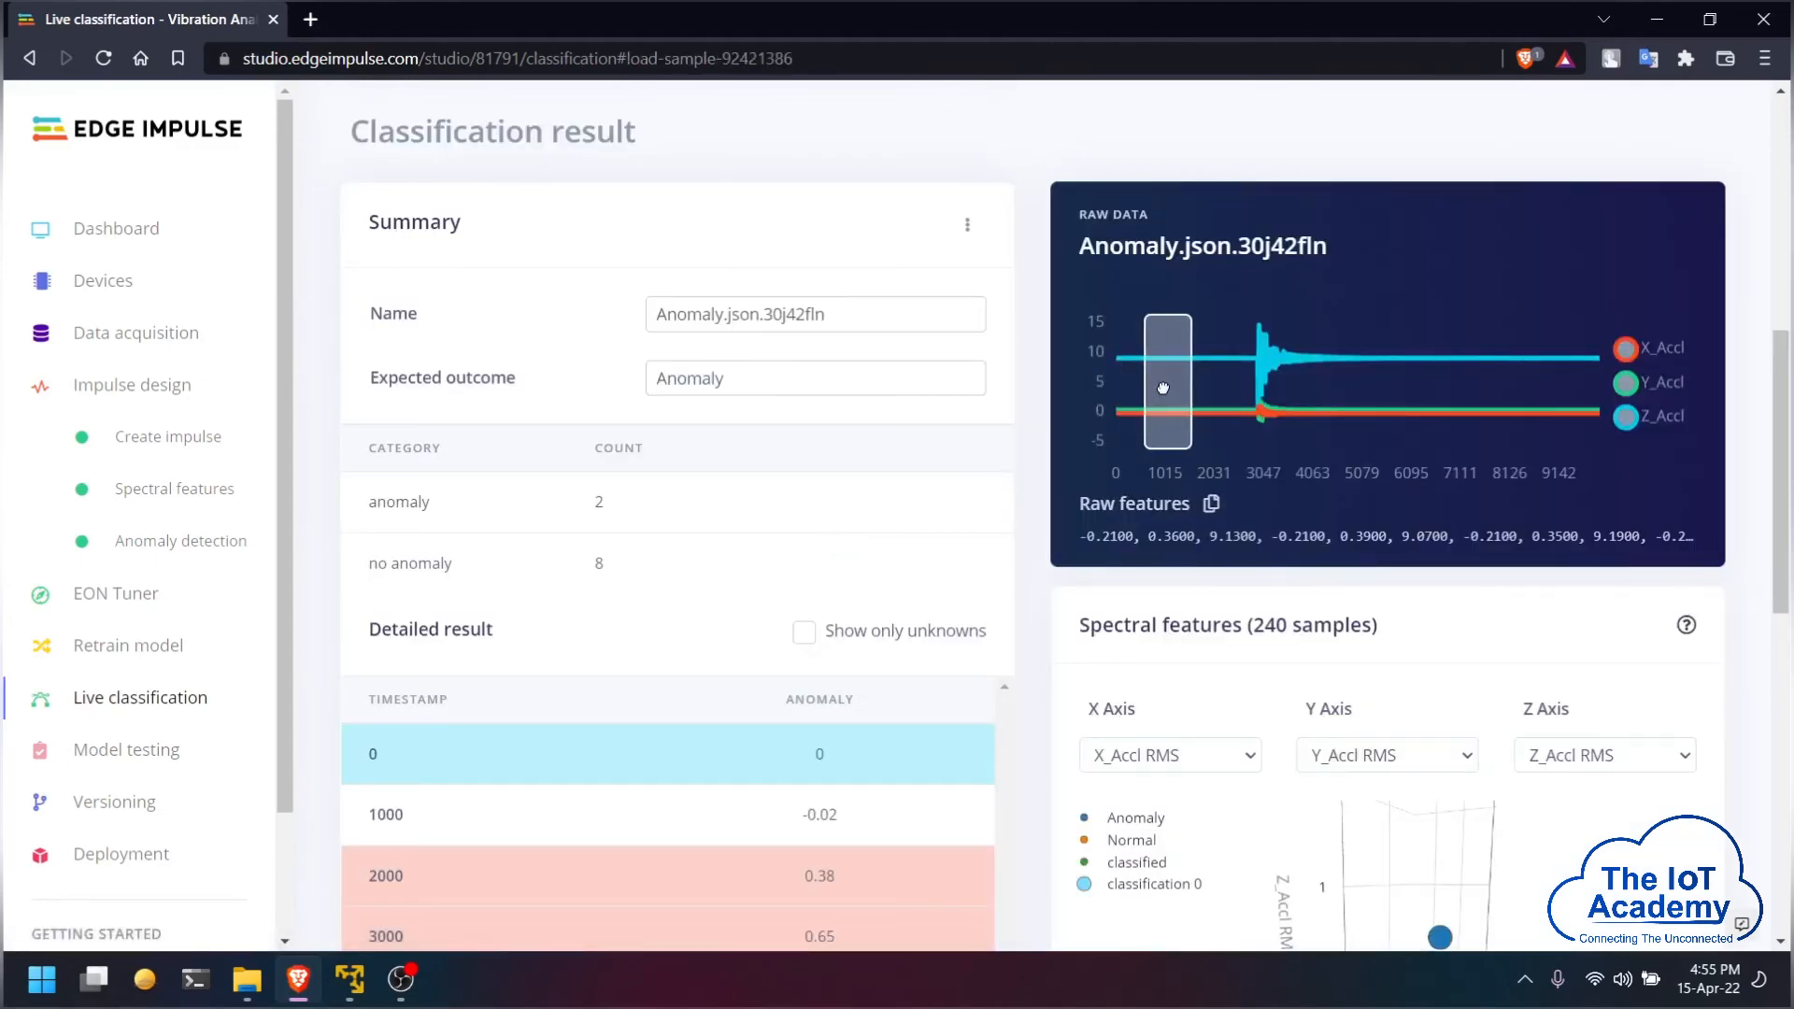
scroll(down, 3)
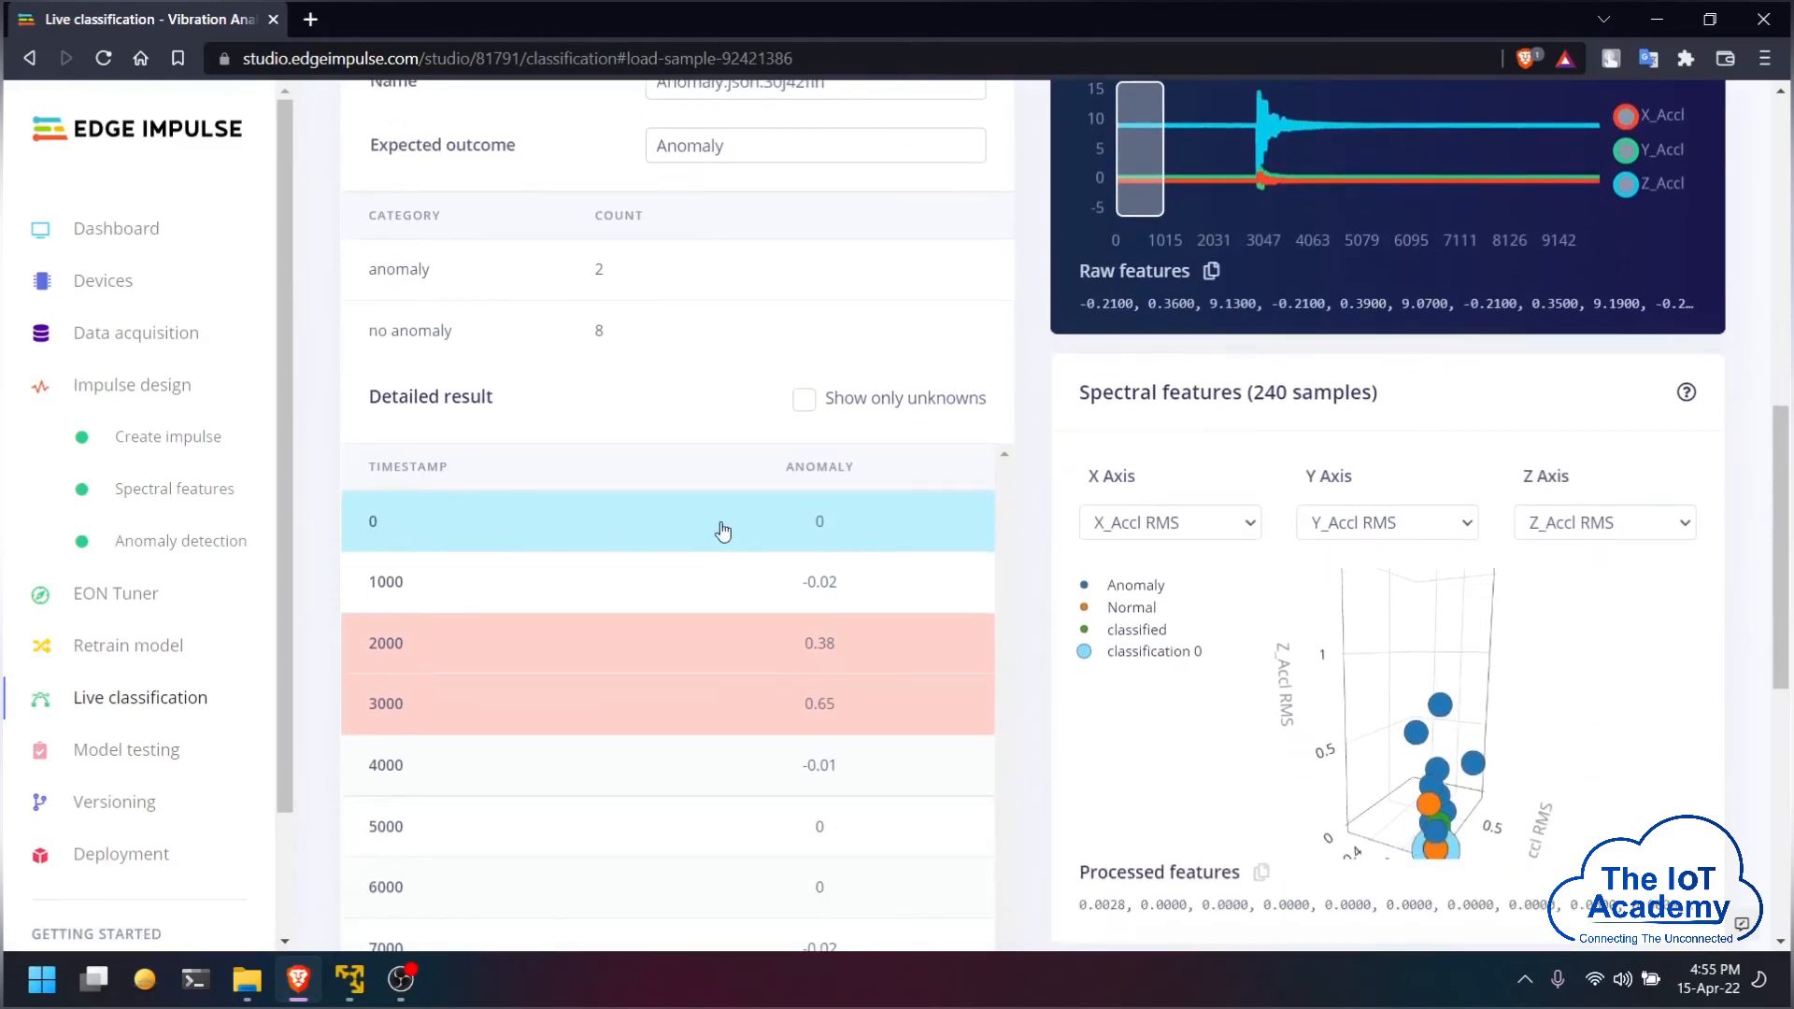
mouse_move(380, 656)
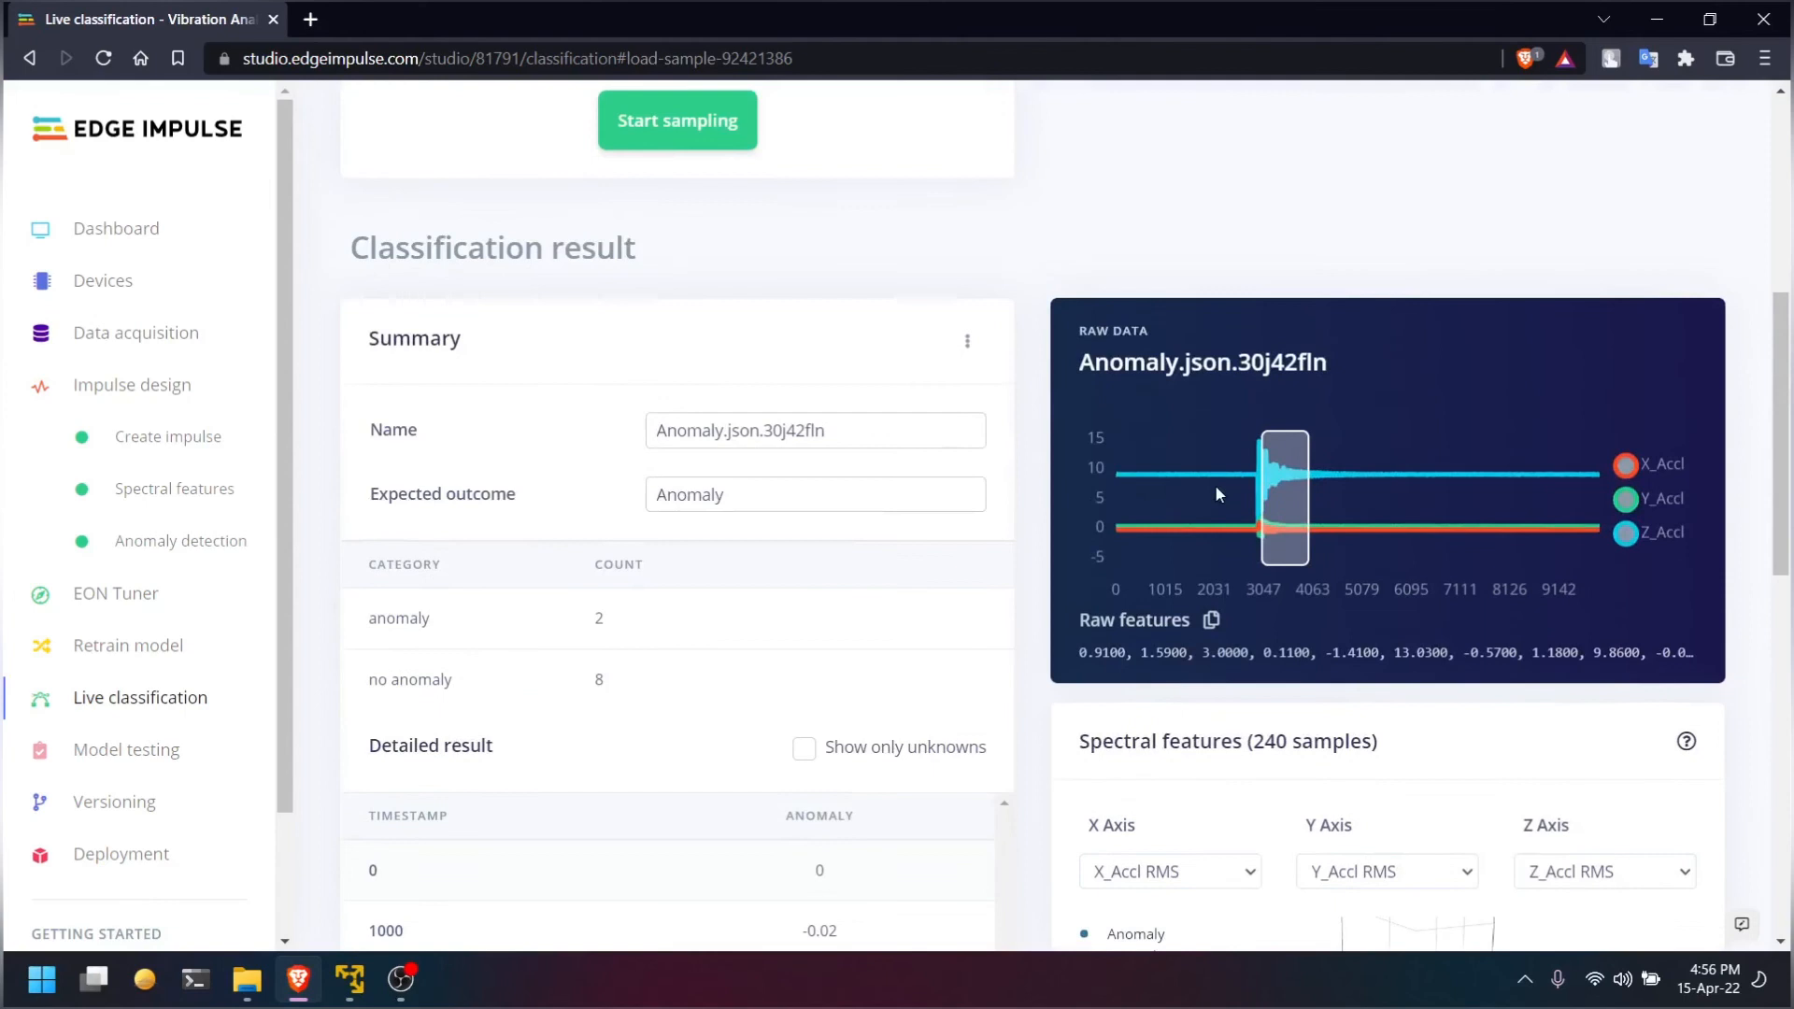
scroll(down, 3)
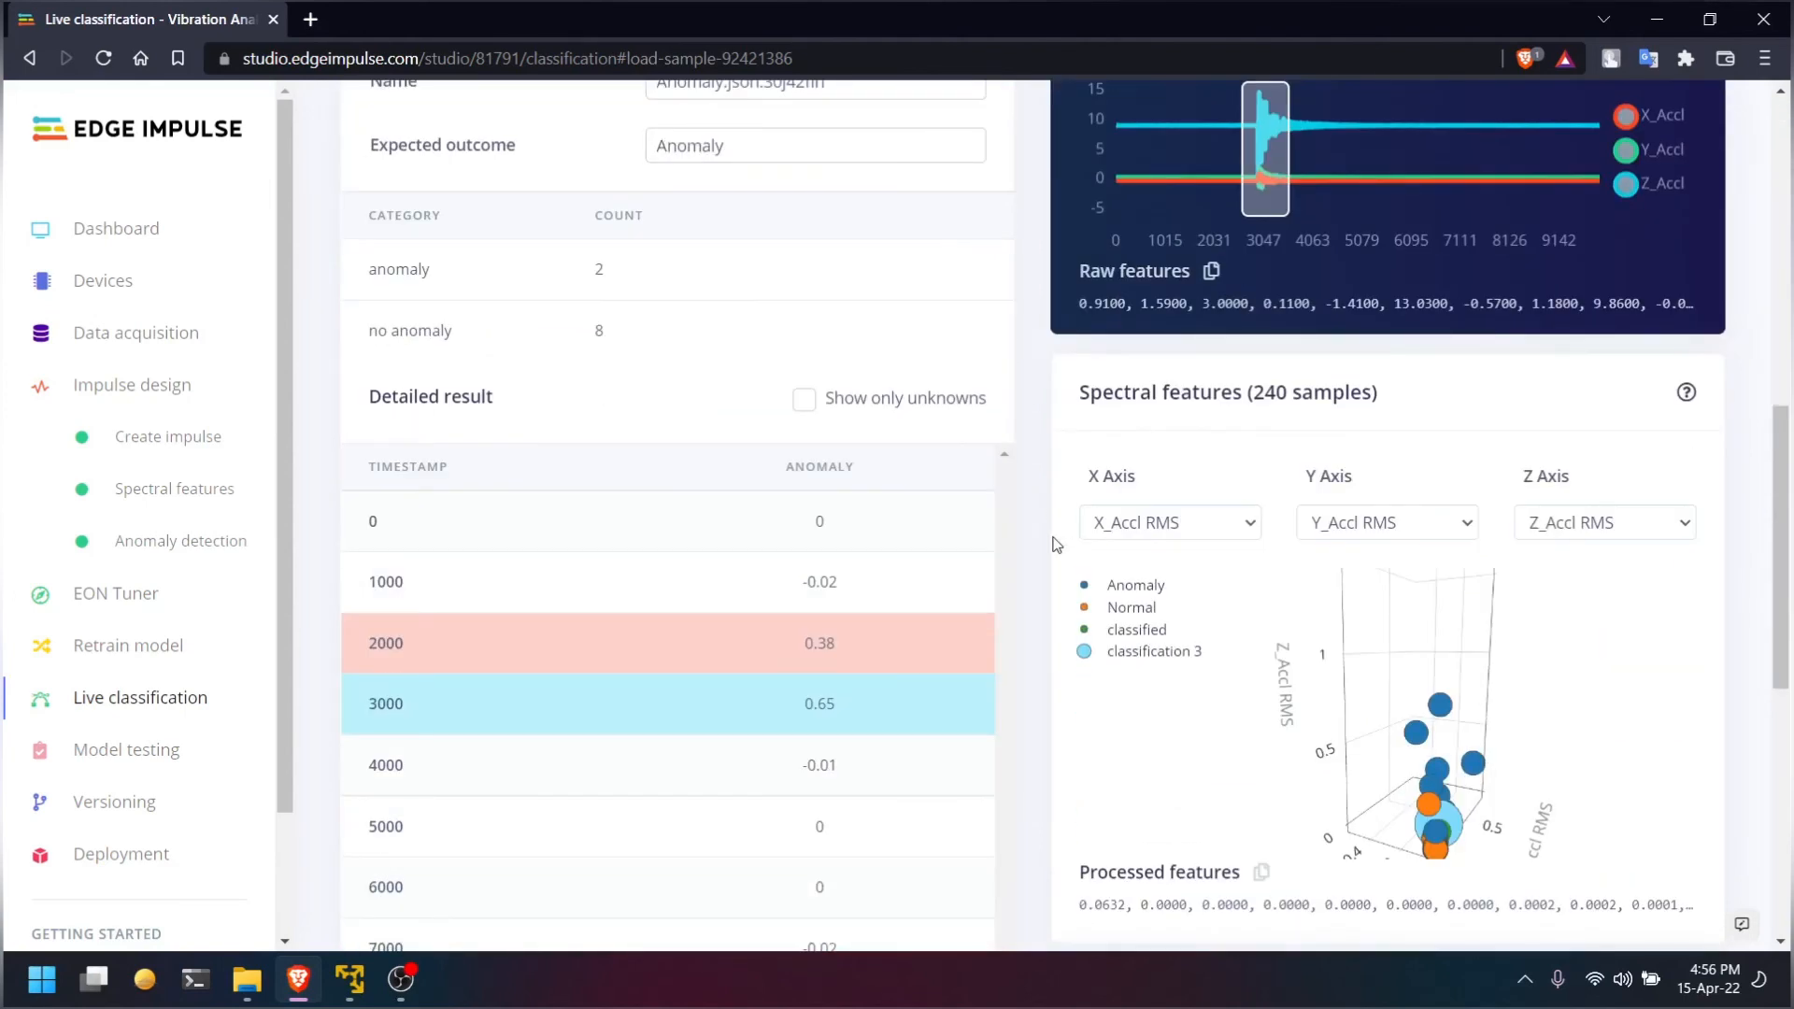
mouse_move(1031, 540)
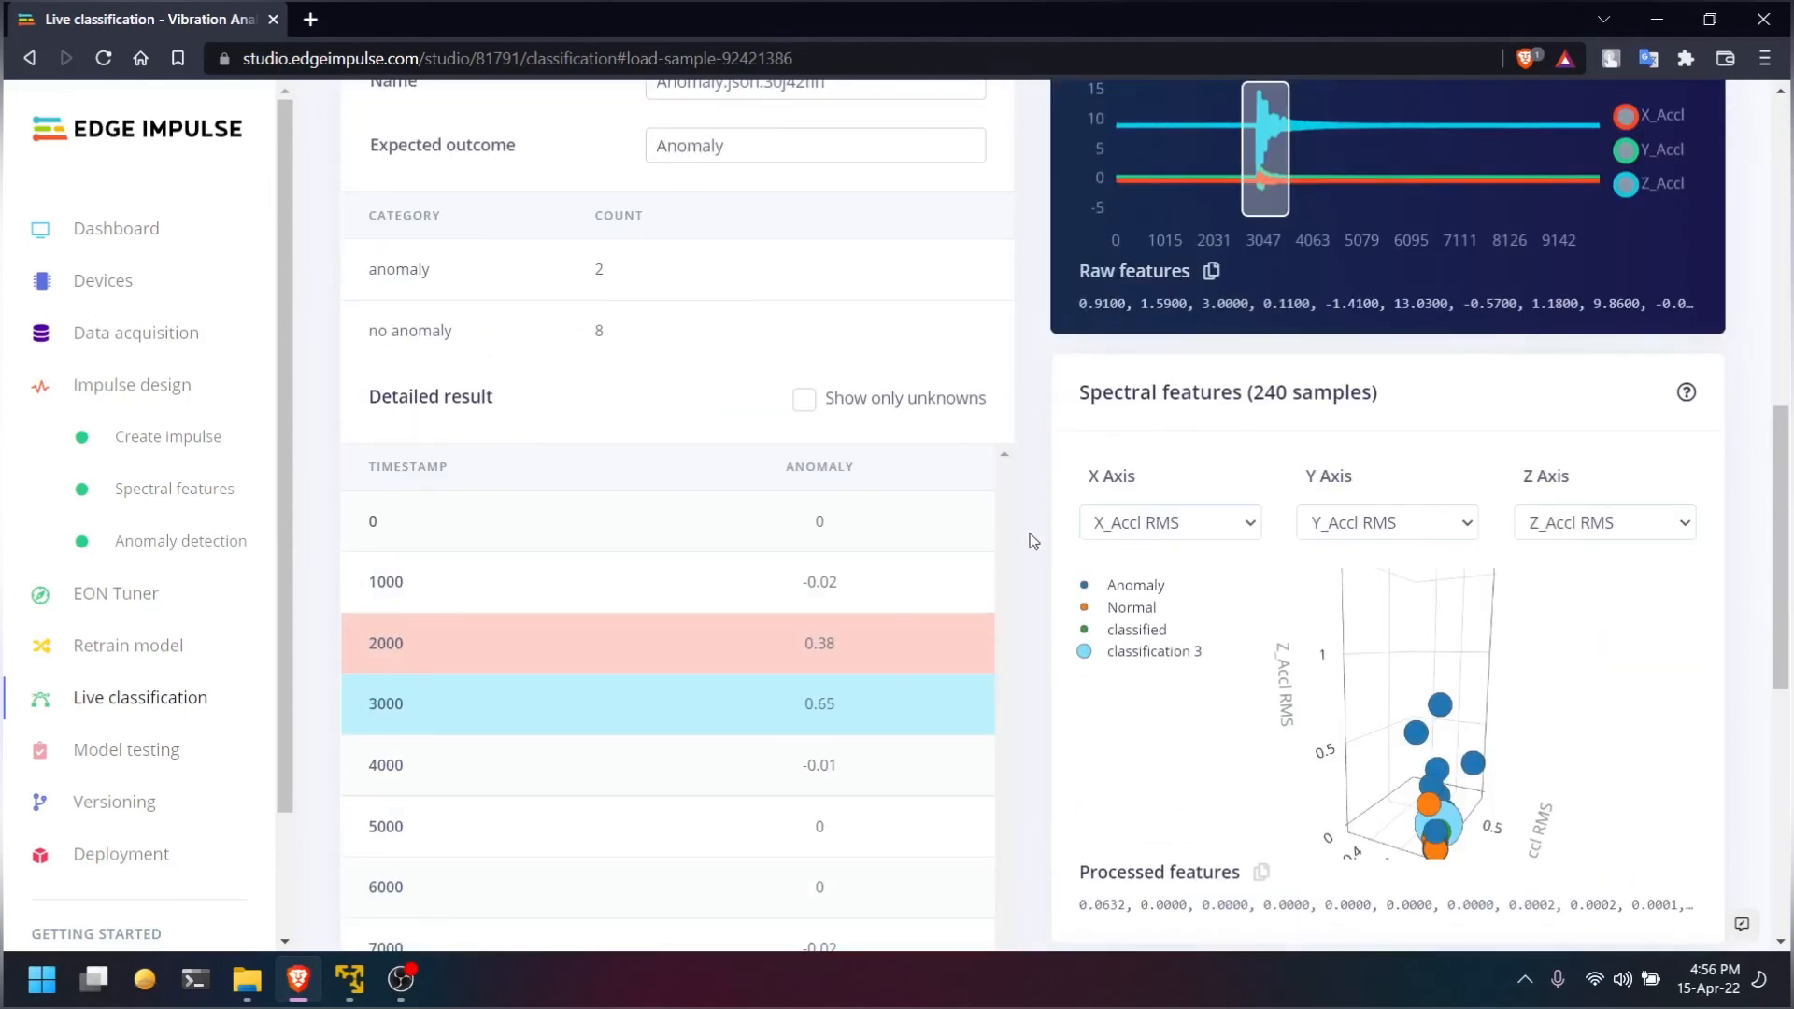